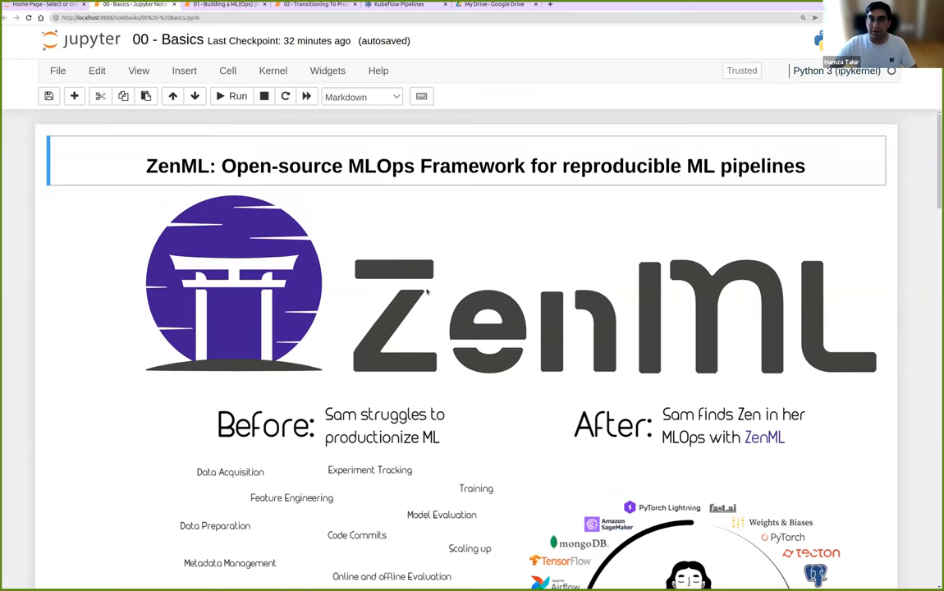
Step: Run the Initialize ZenML cell so it reports the repository initialized with the default stack
scroll("down", 3)
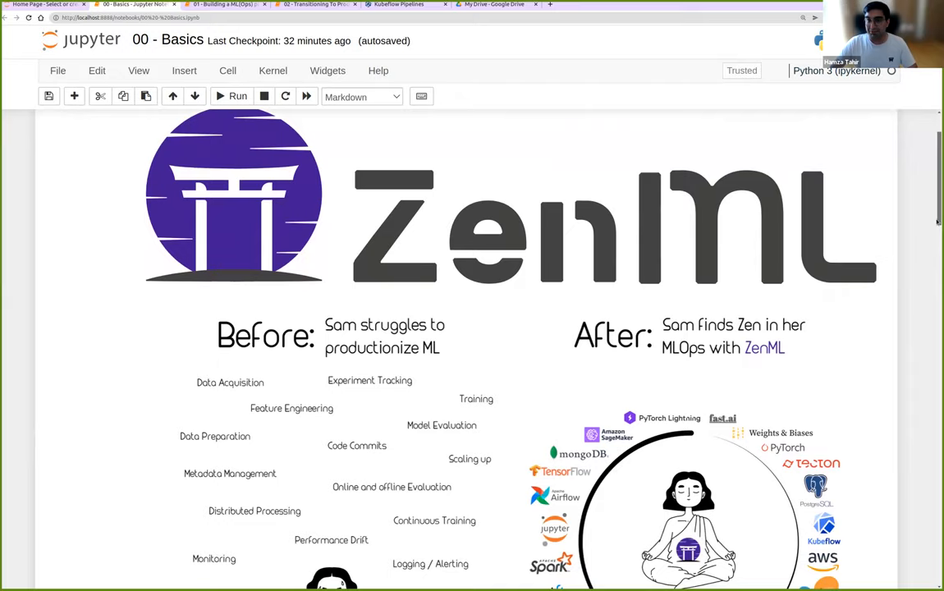
scroll("down", 3)
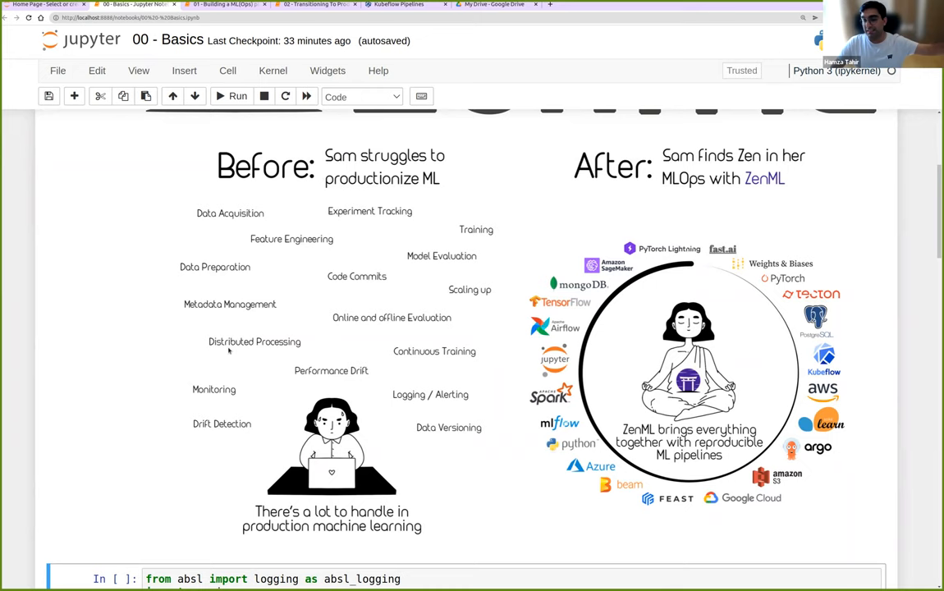
mouse_move(765, 431)
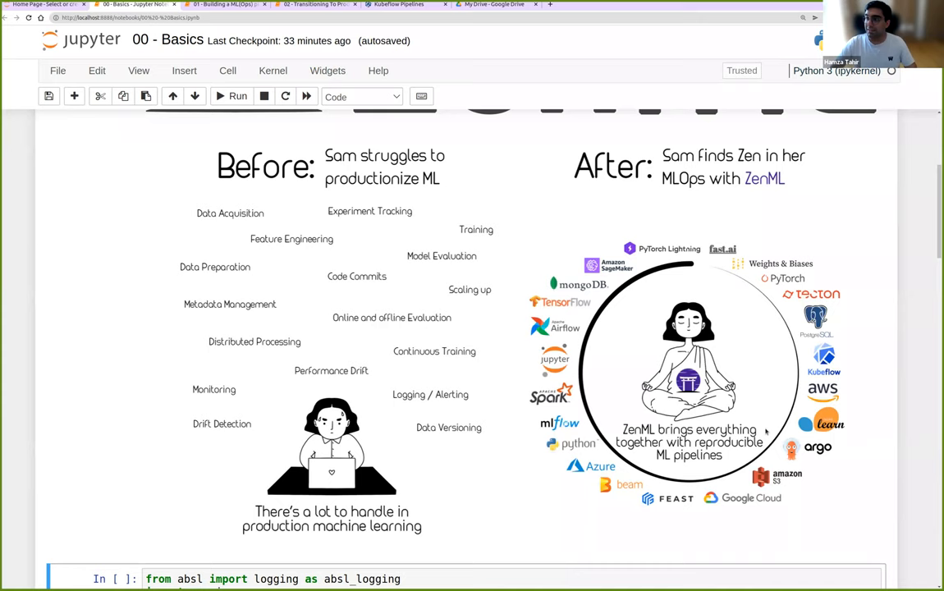
scroll("down", 3)
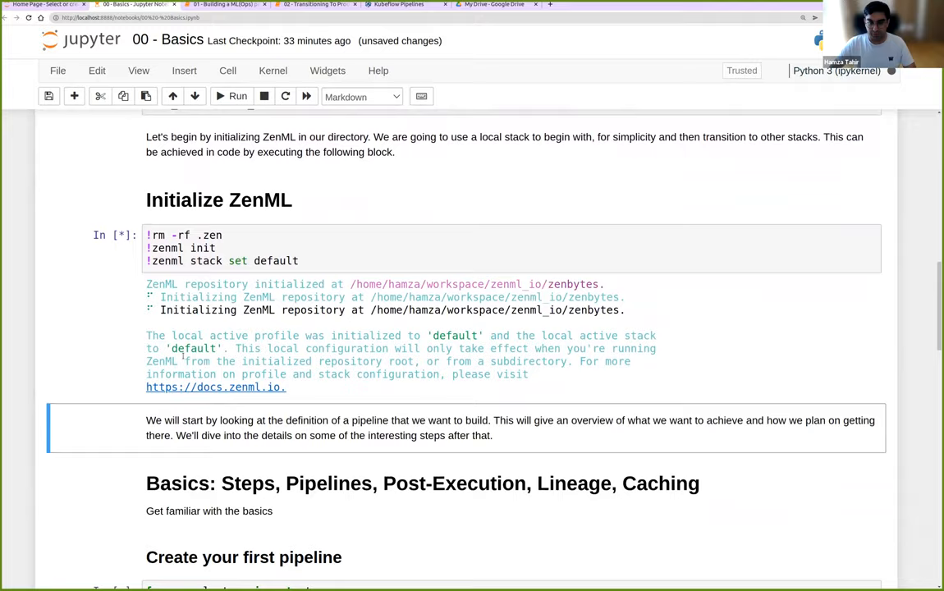
Step: Point out step a's code, the step decorator and my_pipeline's step assignments before running it
scroll("down", 3)
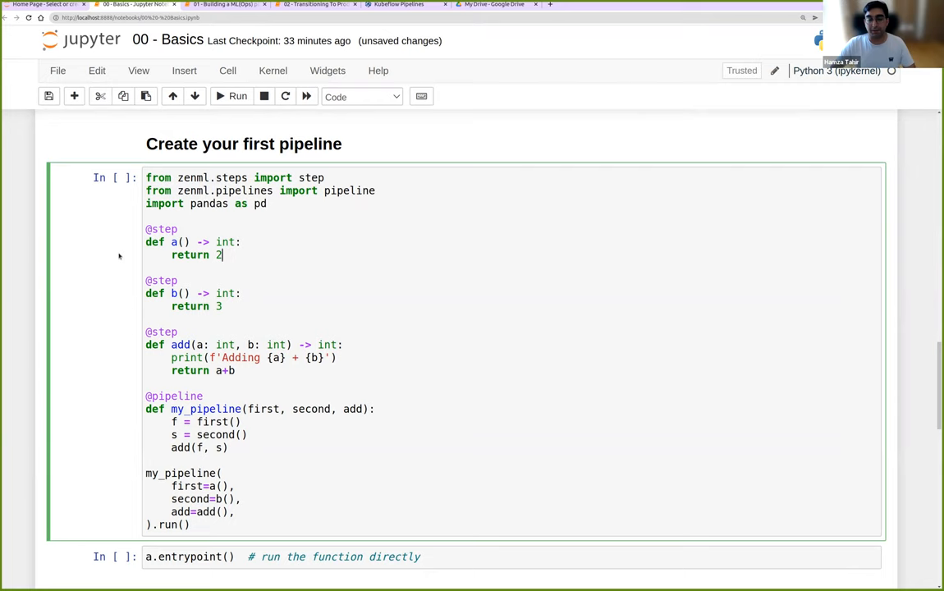
left_click_drag(144, 241, 222, 254)
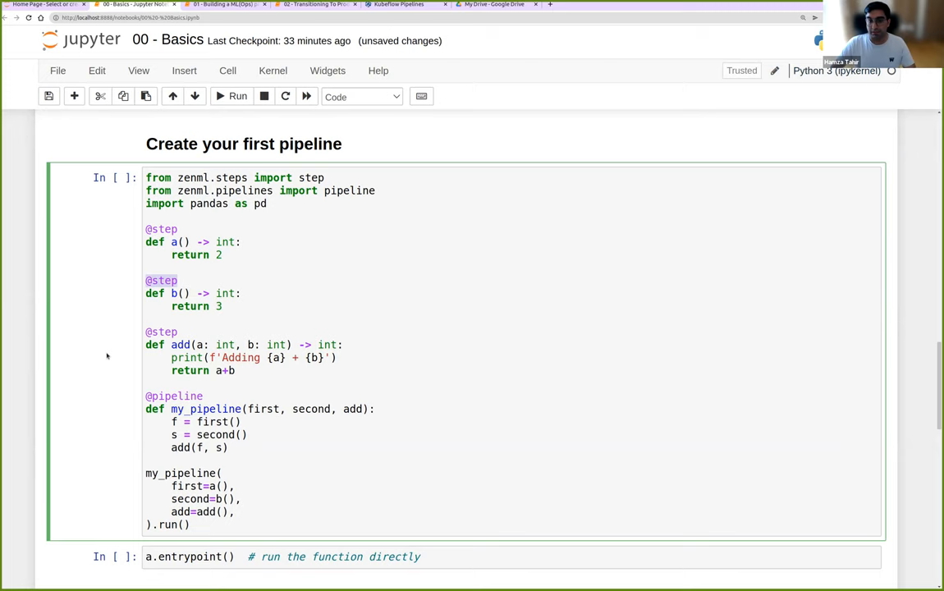
left_click_drag(145, 420, 226, 446)
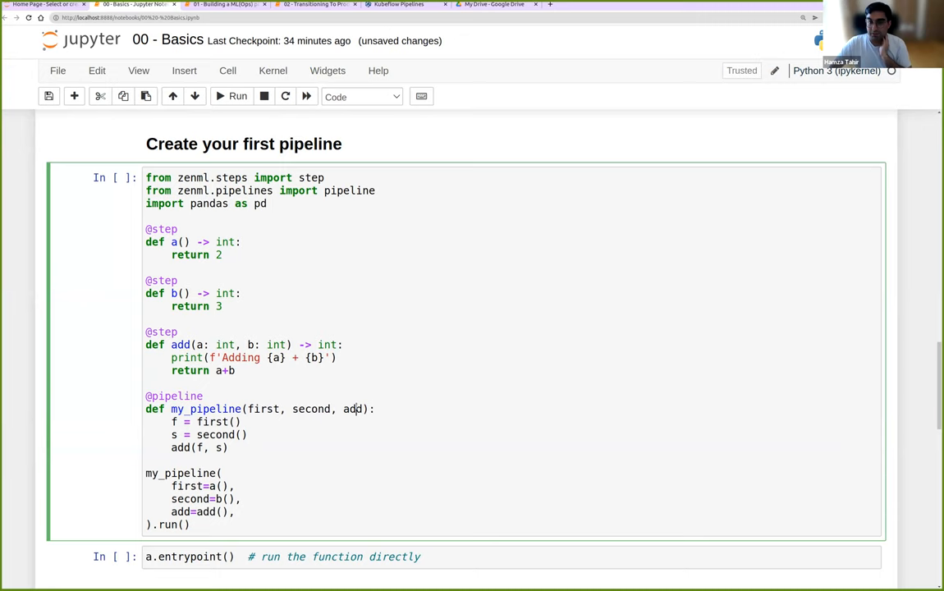
left_click_drag(171, 486, 235, 512)
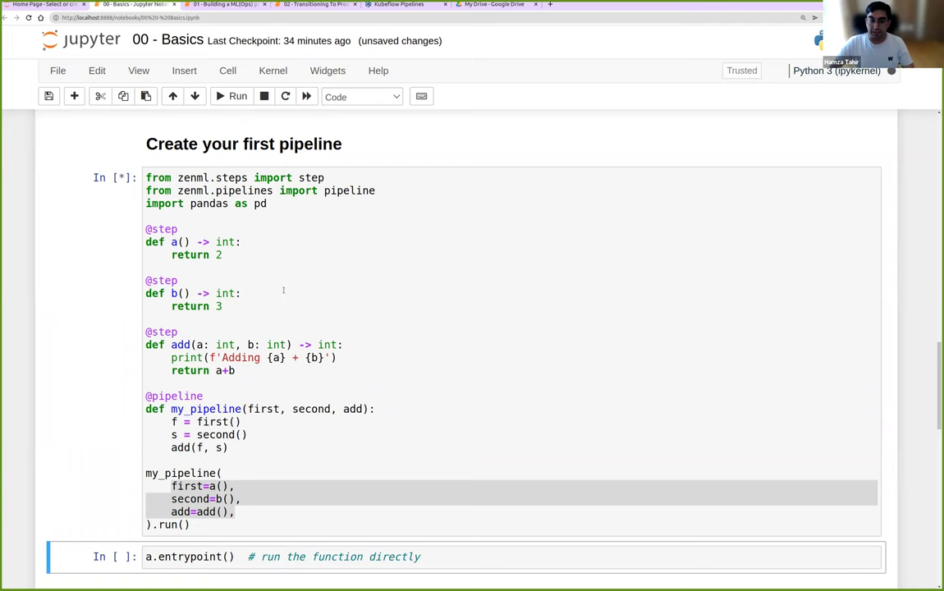
Step: Run the pipeline, import the repository and fetch my_pipeline's latest run toward the add output of 5
left_click(237, 95)
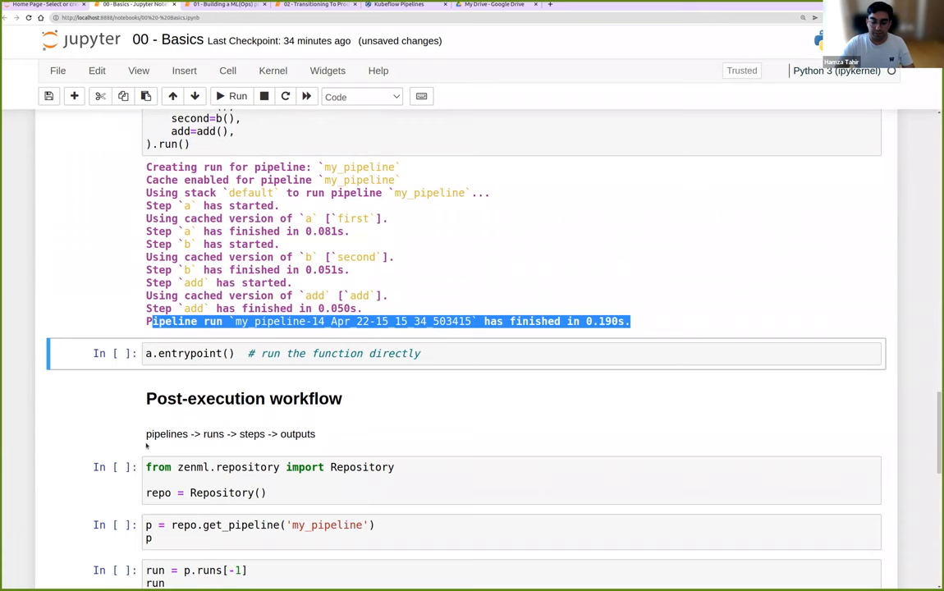
left_click(232, 95)
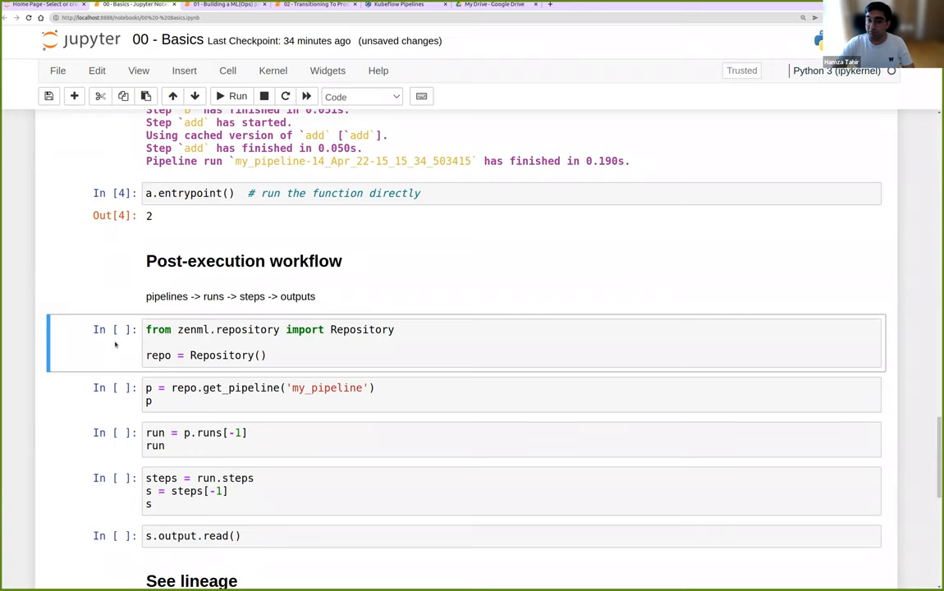
key("Shift+Enter")
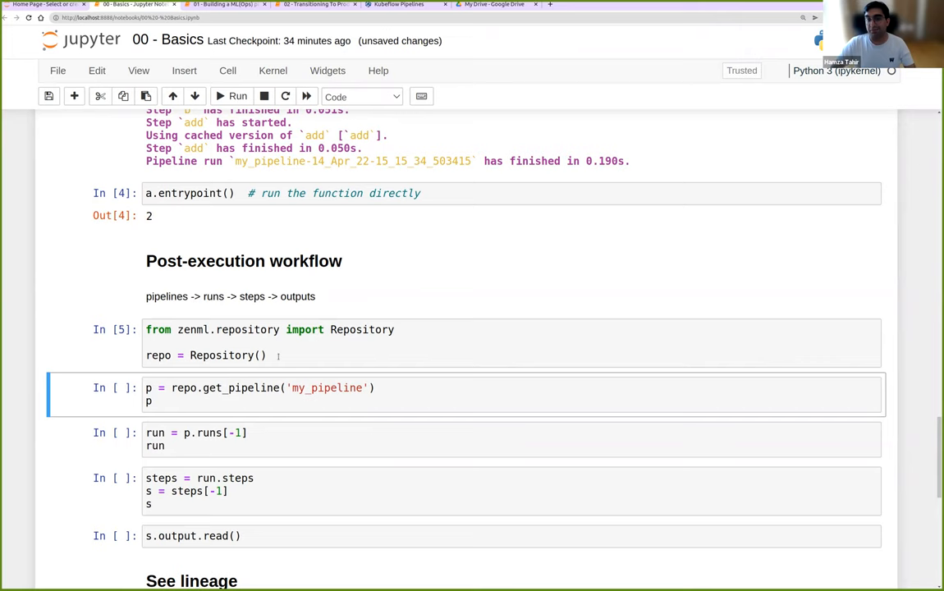
left_click(263, 387)
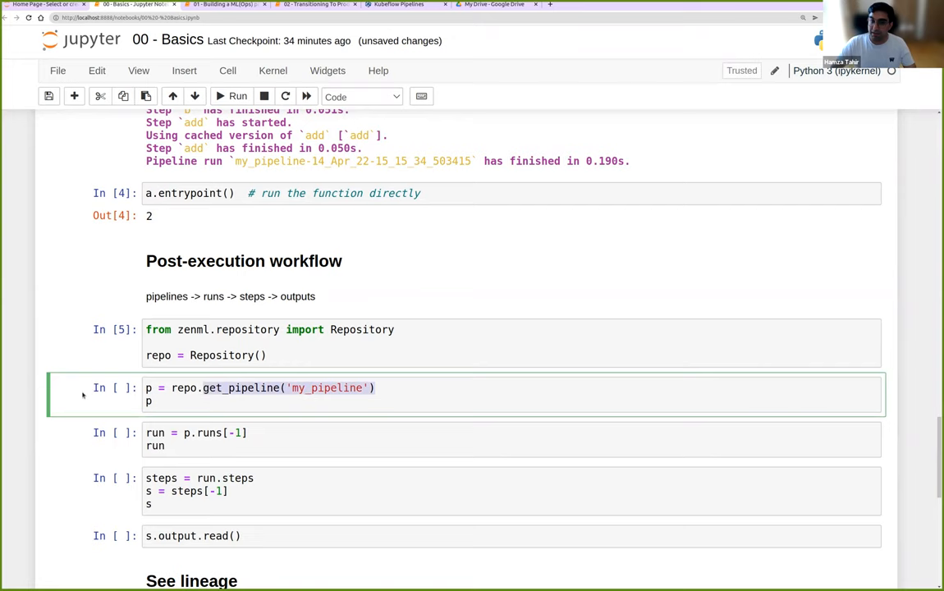
left_click(239, 95)
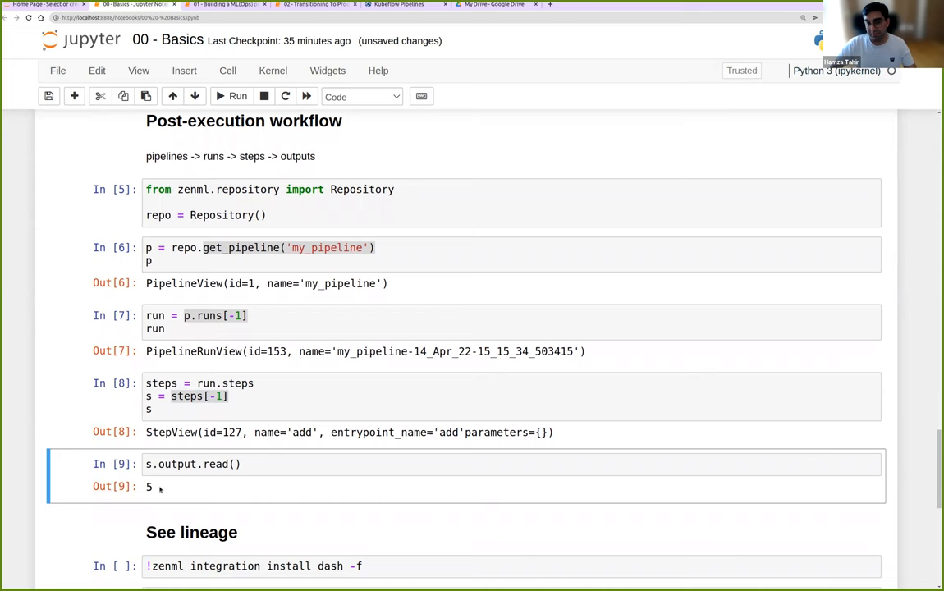
Step: Run the lineage visualizer and inspect step b's output artifact in the Dash graph
scroll("down", 3)
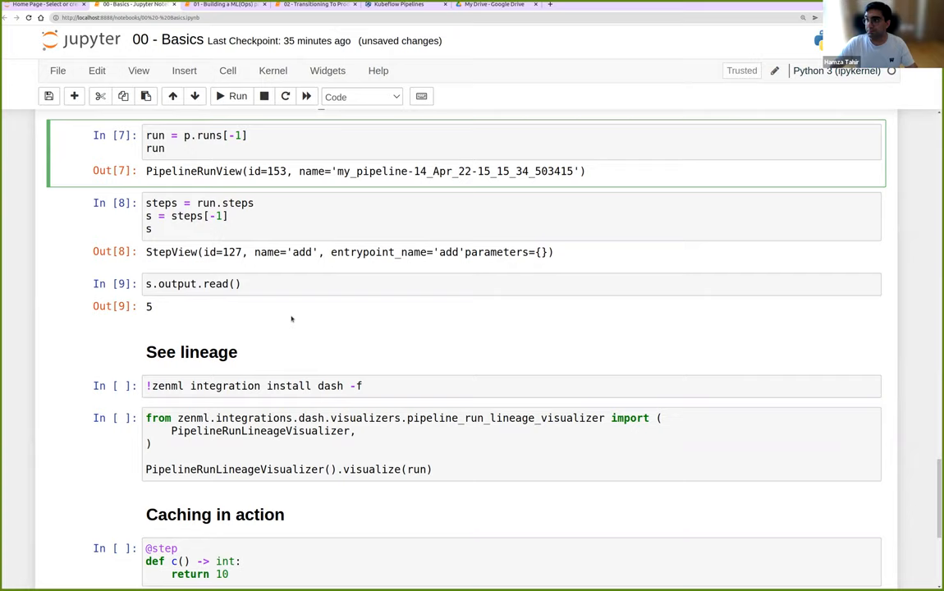
scroll("down", 3)
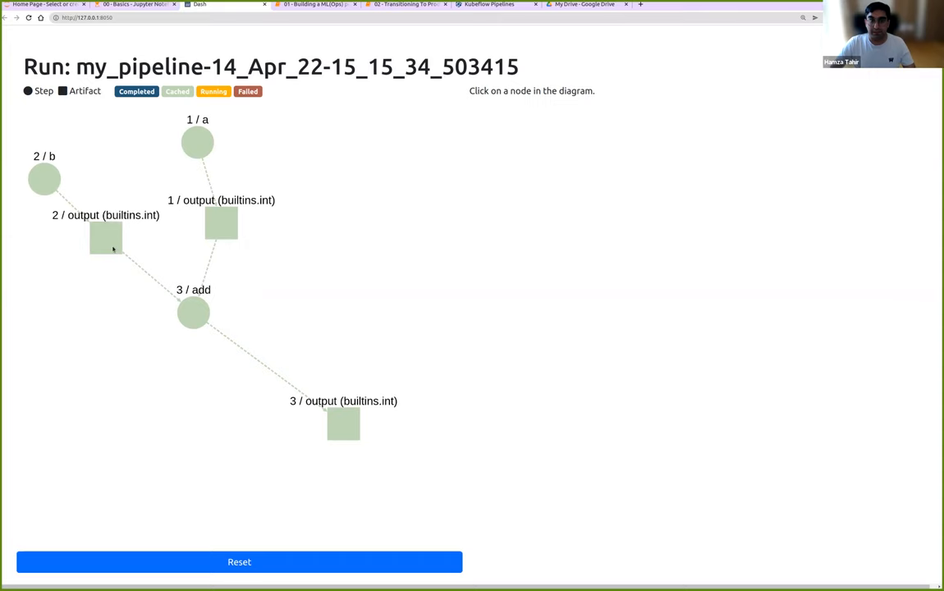
left_click(338, 423)
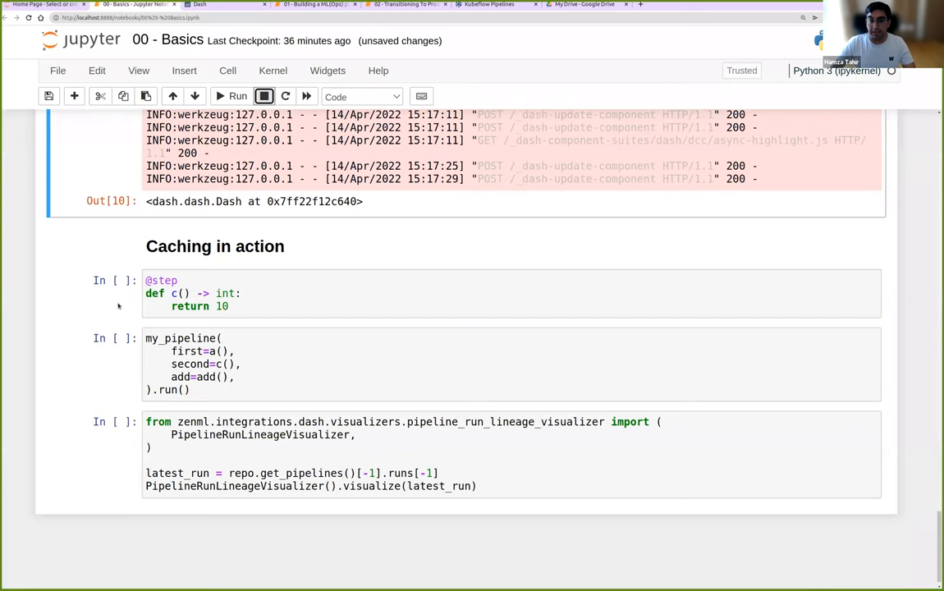
Step: Define new step c, rerun my_pipeline and inspect step c in the Dash lineage diagram
double_click(190, 365)
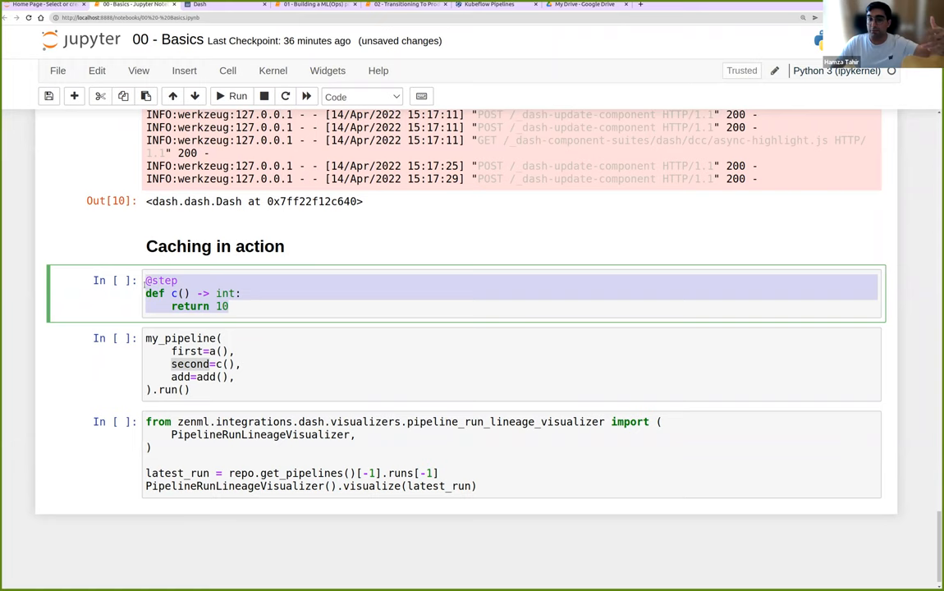
left_click(231, 96)
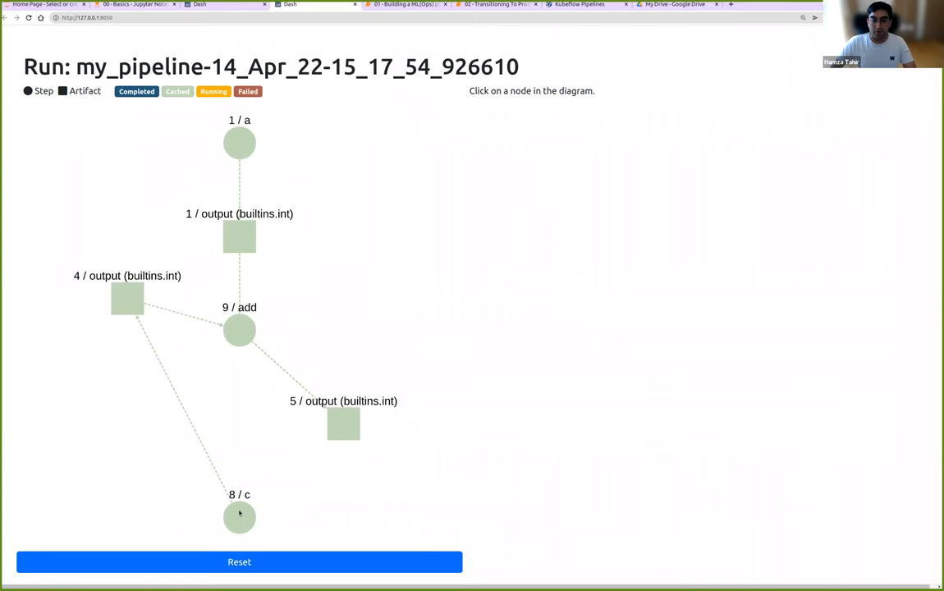
left_click(128, 299)
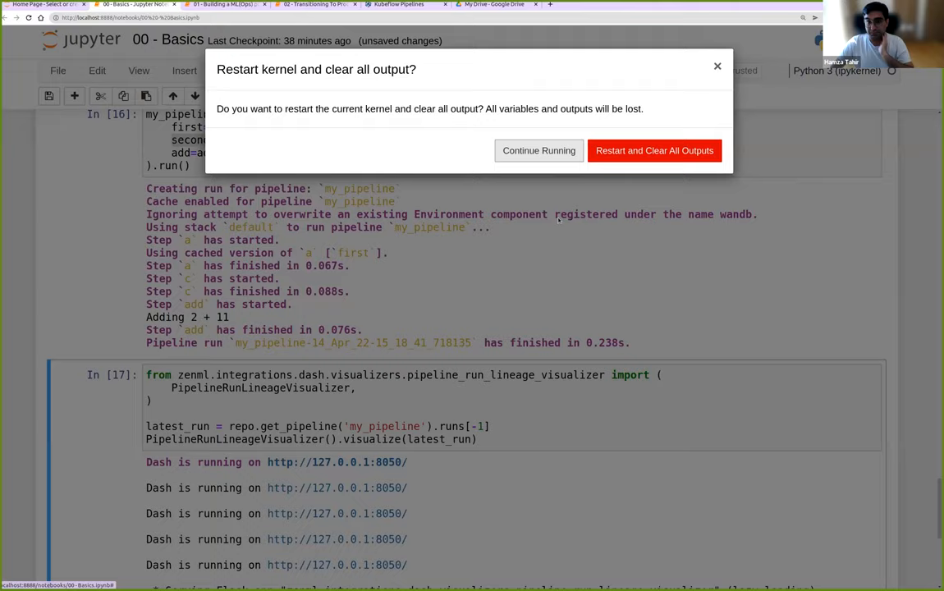
Step: Confirm Restart and Clear All Outputs so the kernel restarts with every cell cleared
left_click(654, 151)
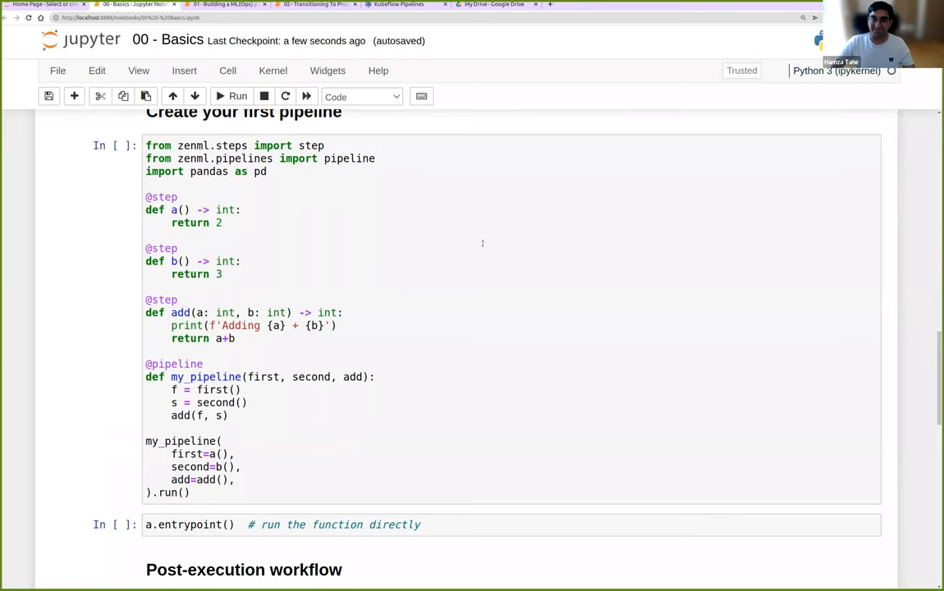
mouse_move(433, 234)
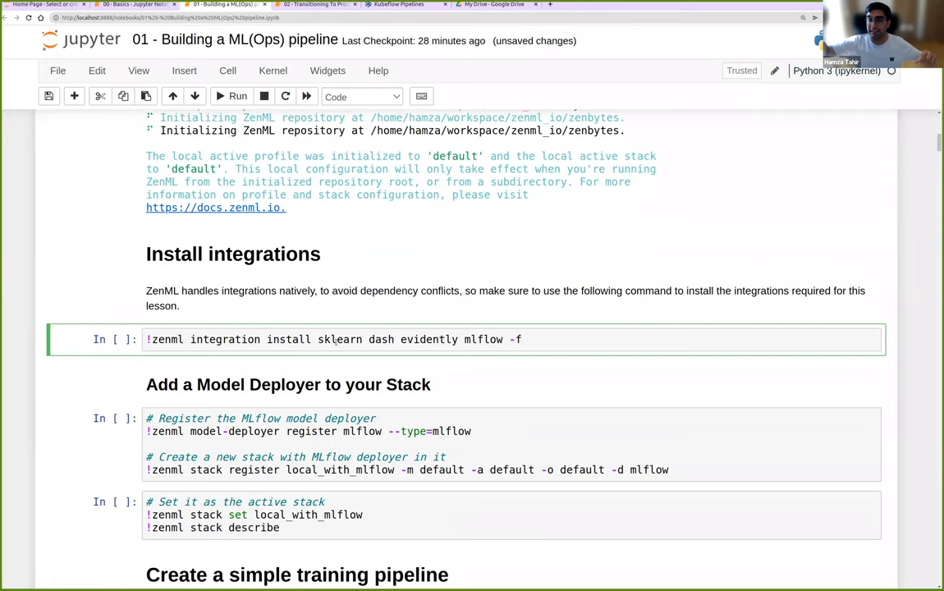
Step: Set and describe the local_with_mlflow stack, then reach the simple training pipeline section
scroll("down", 3)
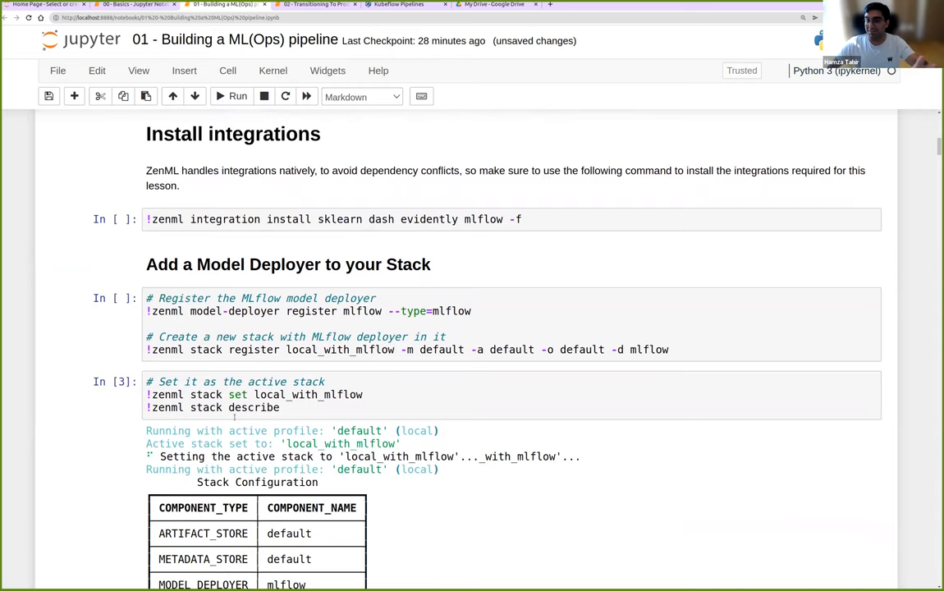
scroll("down", 3)
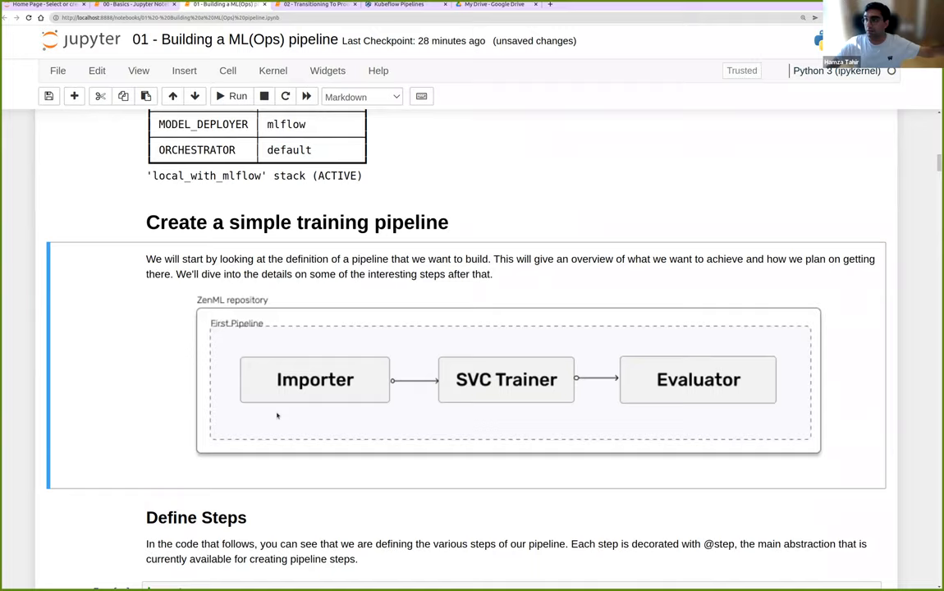
scroll("down", 3)
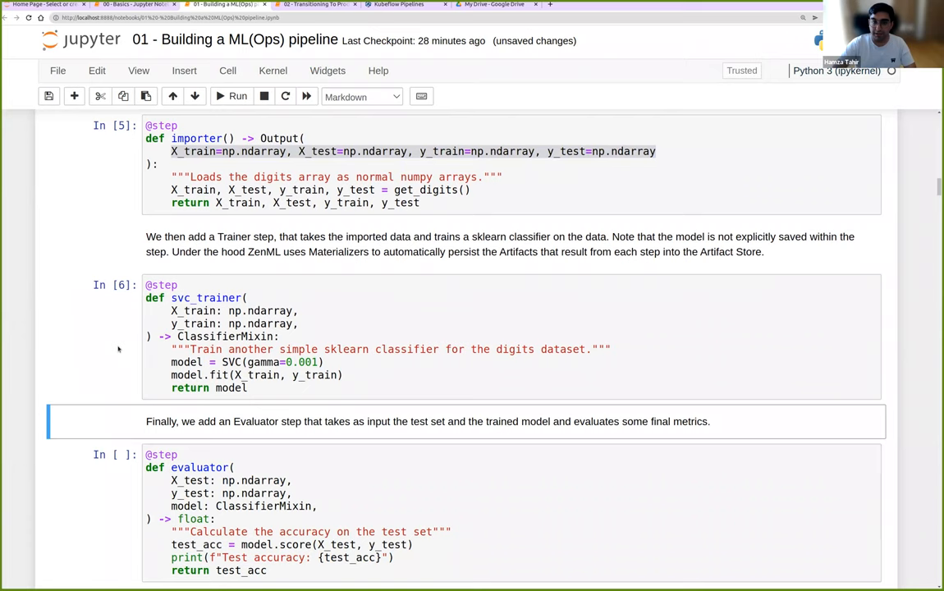
Step: Run the evaluator, digits_pipeline, run and lineage-visualizer cells until Dash is serving
scroll("down", 3)
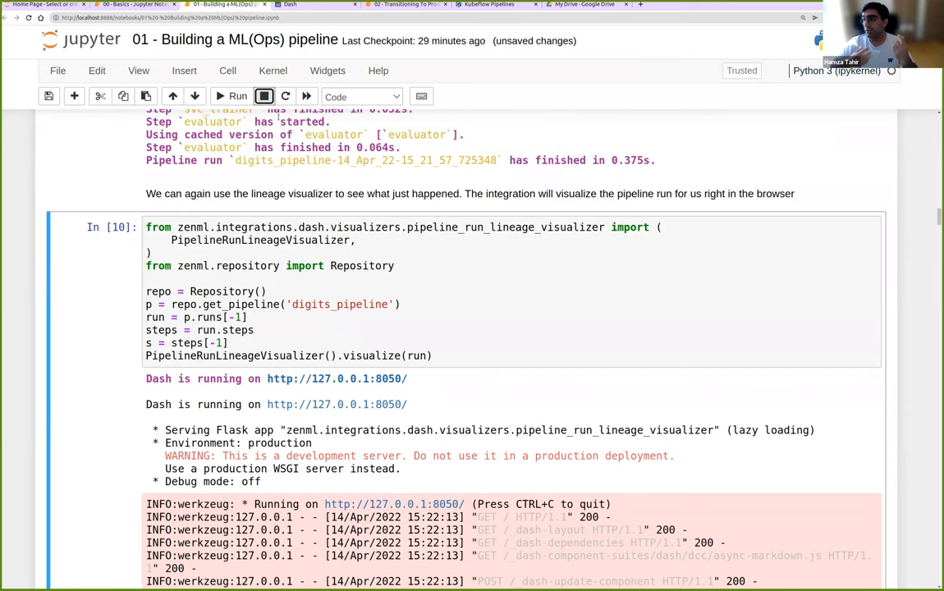
Step: Run the digits_pipeline_with_drift, Evidently import and get_reference_data step cells
scroll("down", 3)
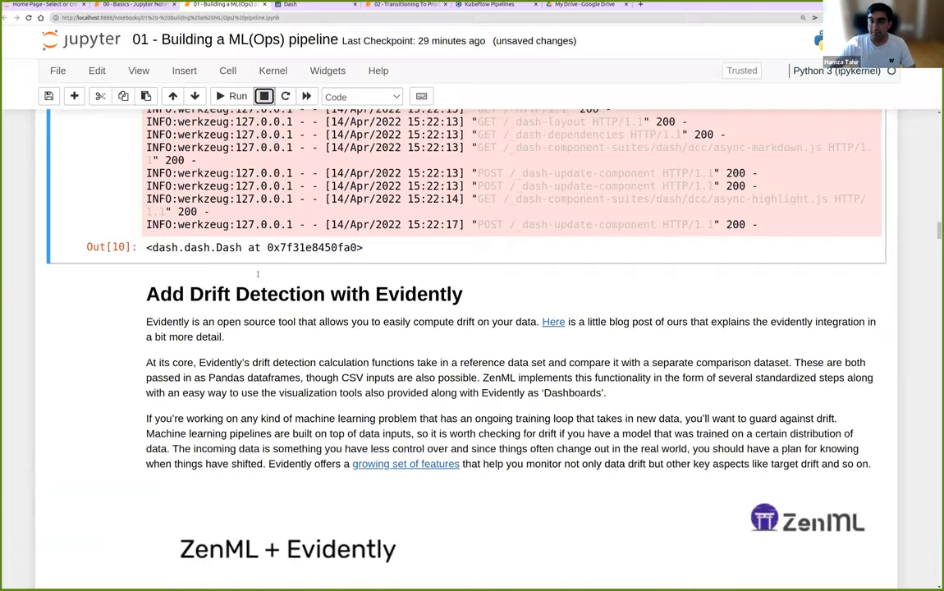
scroll("down", 3)
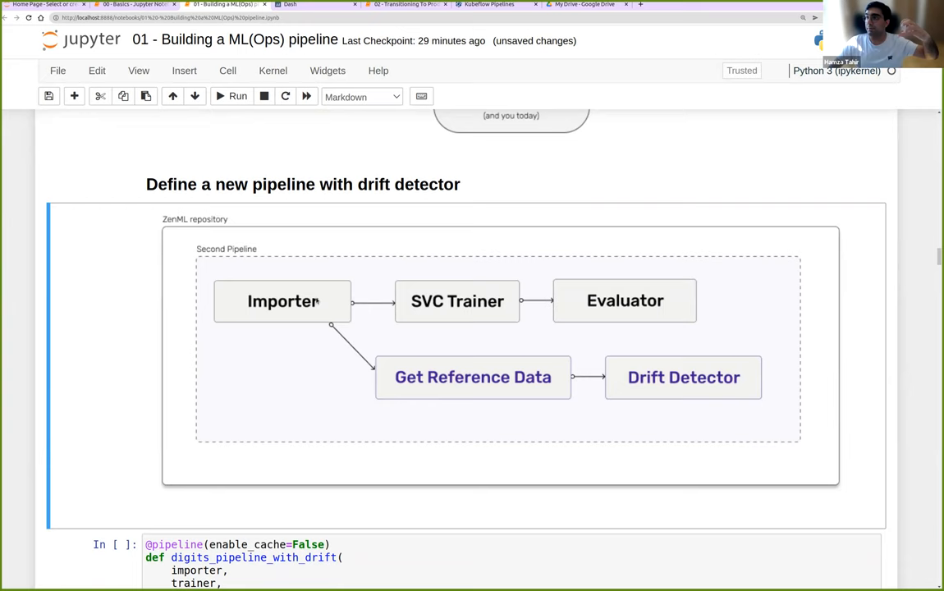
mouse_move(427, 348)
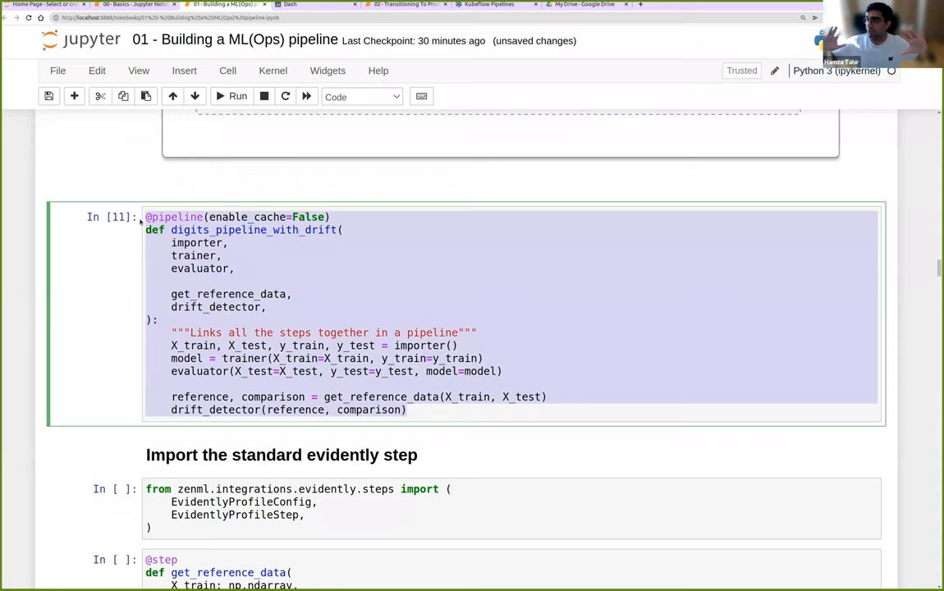
scroll("down", 3)
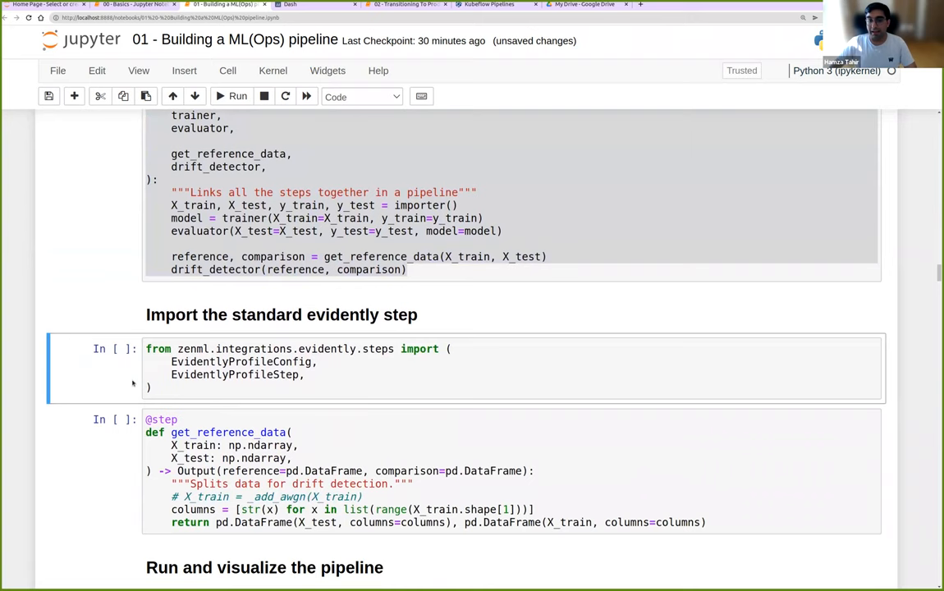
double_click(286, 348)
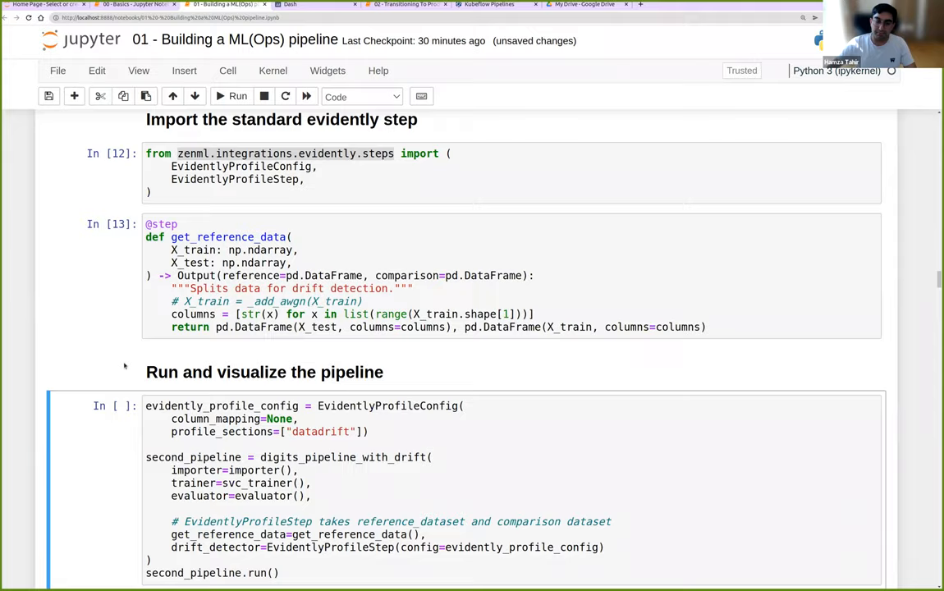
Step: Run second_pipeline and the EvidentlyVisualizer showing 34.38% feature drift, expanding feature 12's distribution
scroll("down", 3)
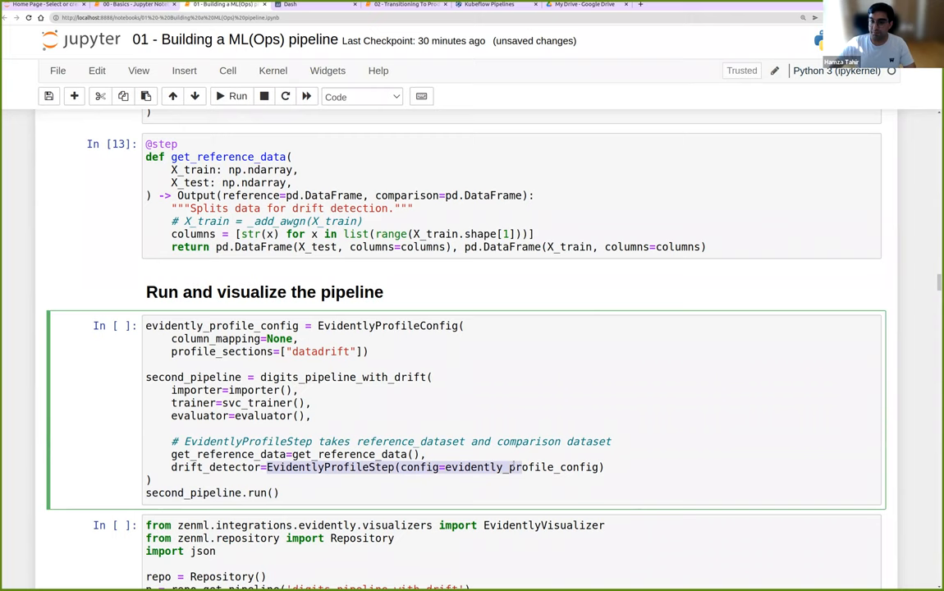
left_click(236, 95)
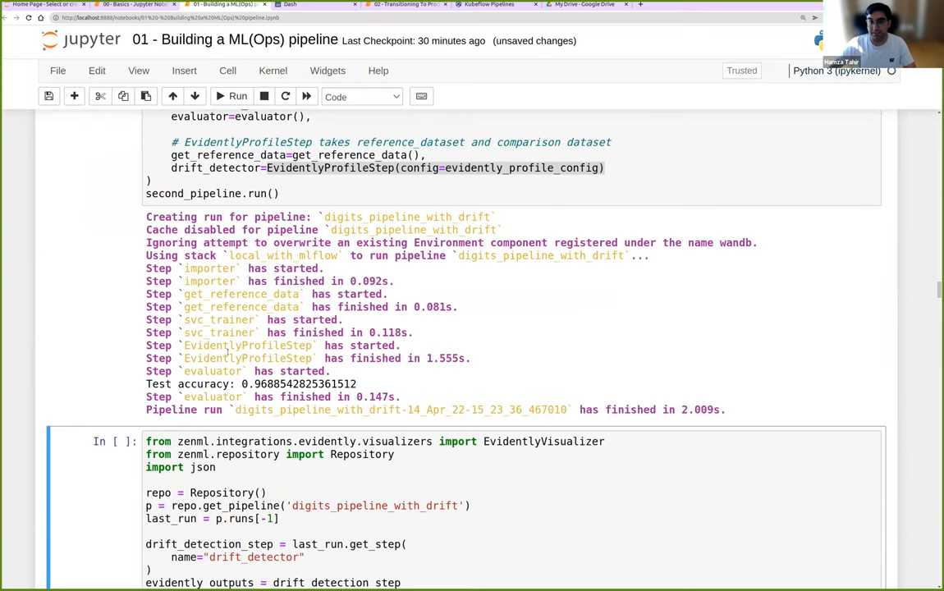
left_click(230, 95)
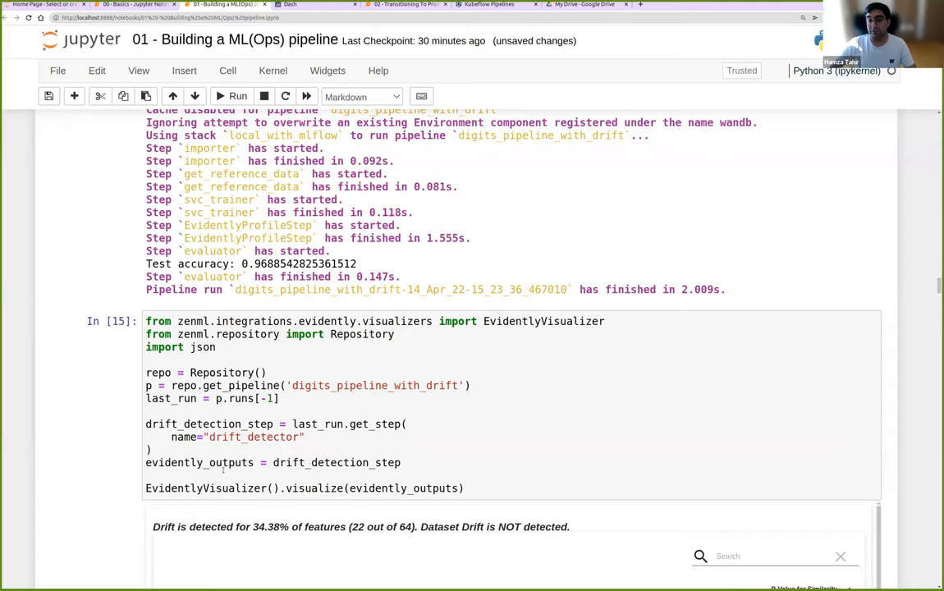
scroll("down", 3)
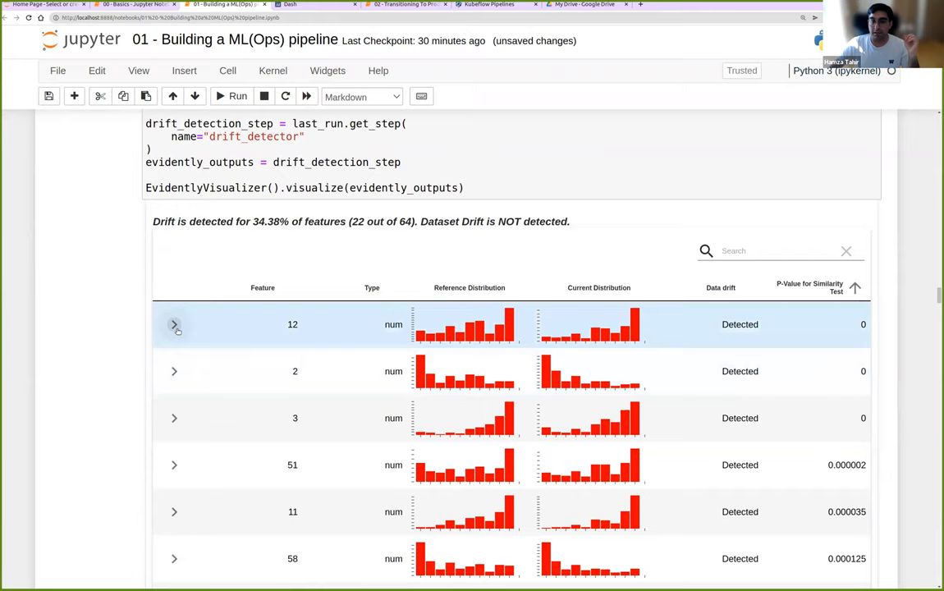
left_click(174, 326)
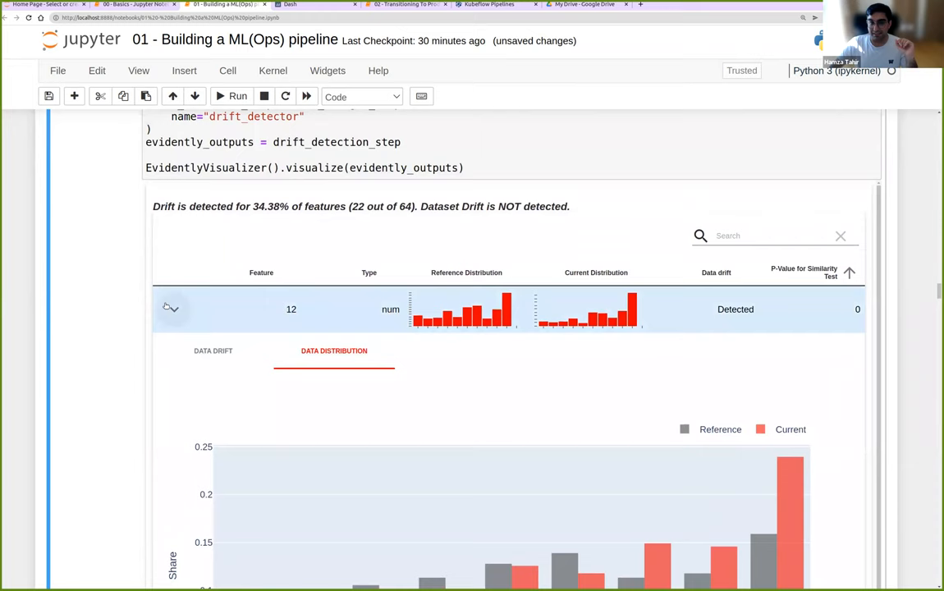
left_click(170, 309)
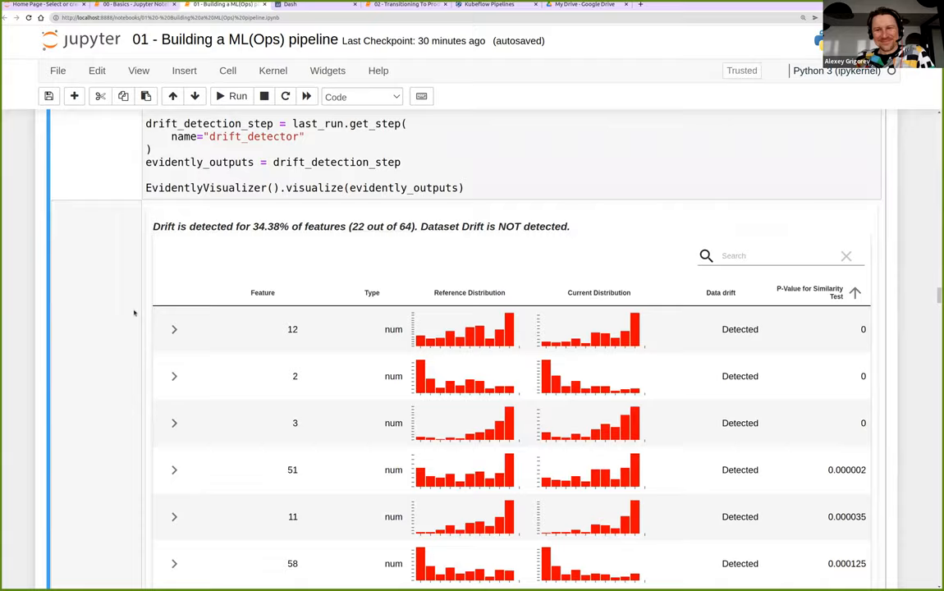
Step: Scroll through the Discord alerter section and the third_pipeline run output reporting no drift
scroll("down", 3)
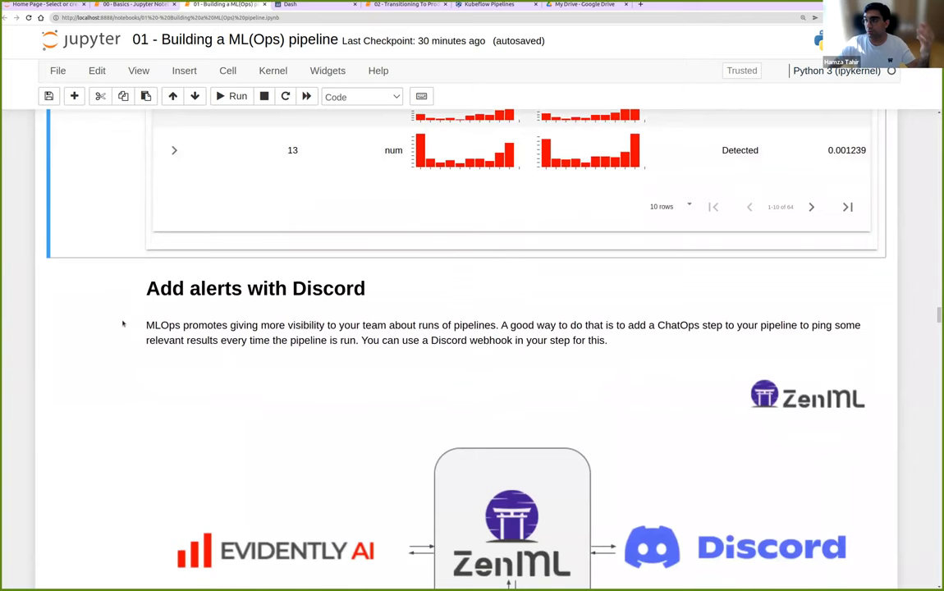
scroll("down", 3)
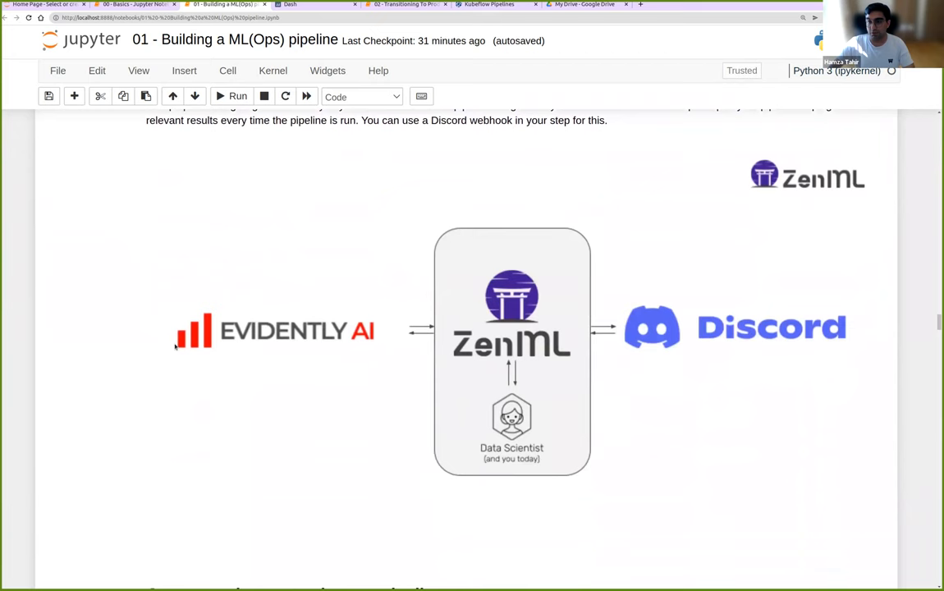
scroll("down", 3)
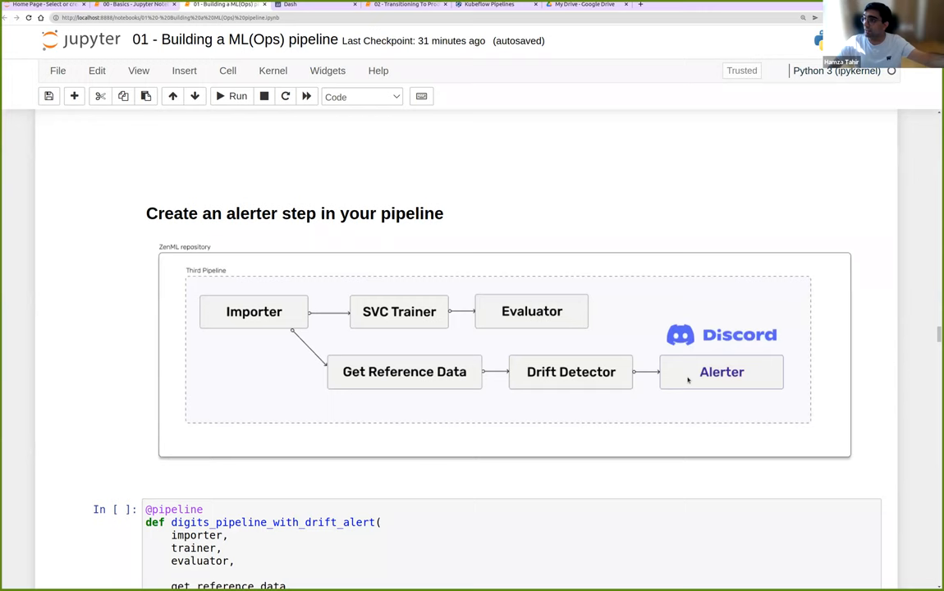
scroll("down", 3)
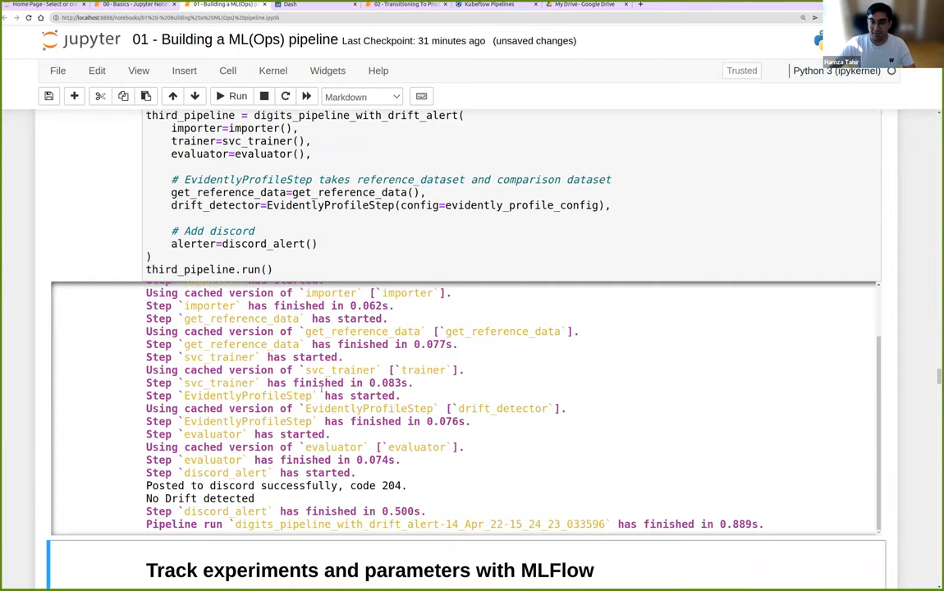
Step: Scroll through the enable_mlflow trainer and fourth_pipeline cells and their run output
scroll("down", 3)
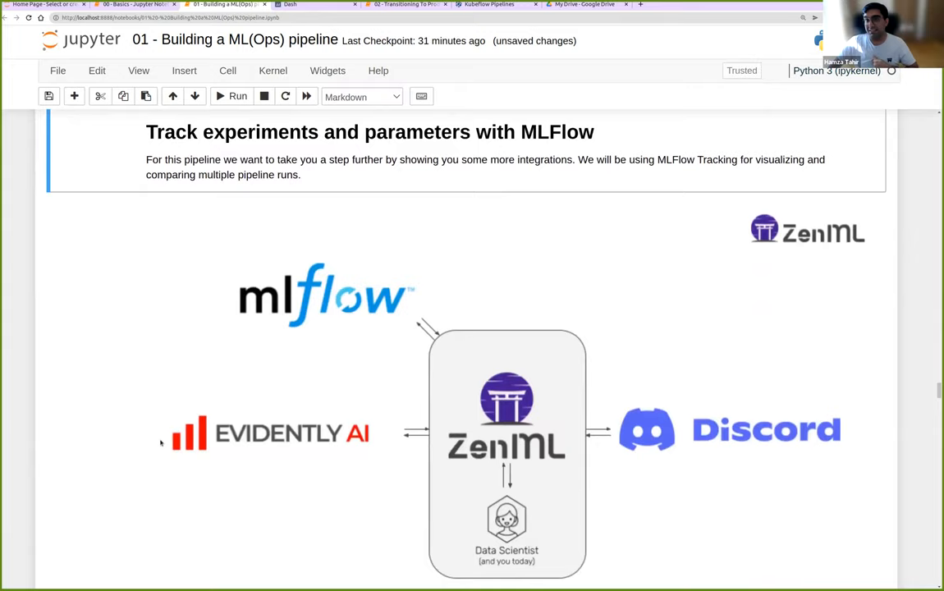
scroll("down", 3)
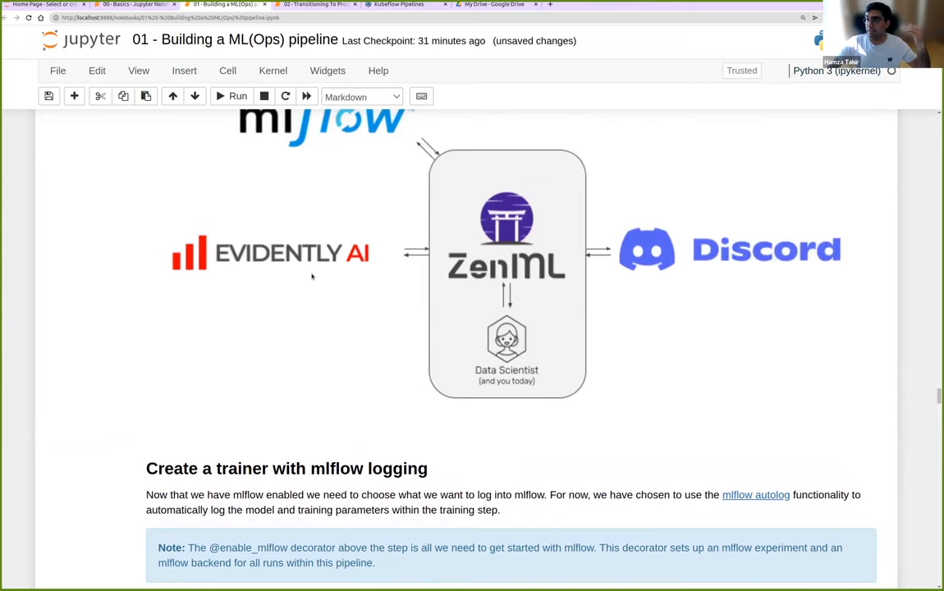
scroll("down", 3)
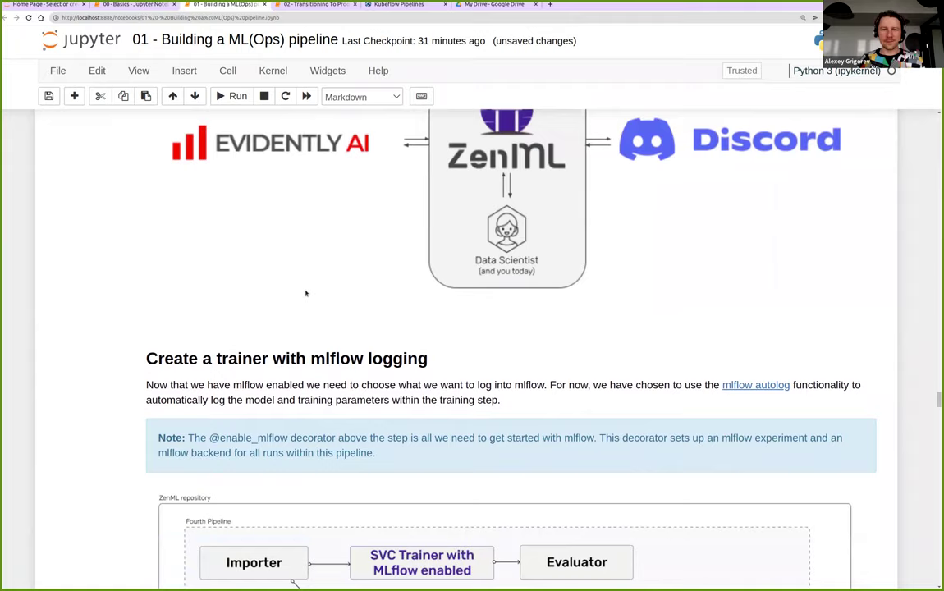
scroll("down", 3)
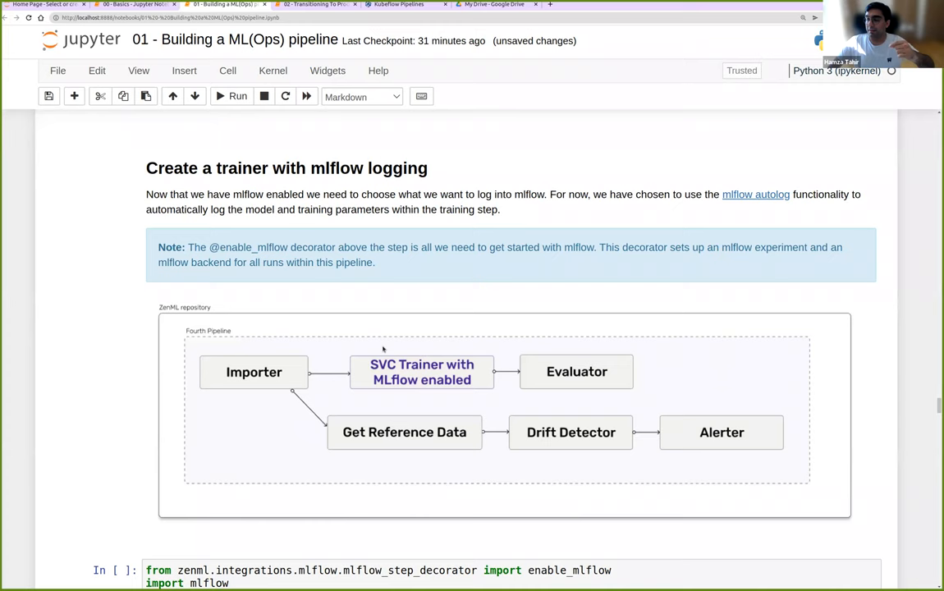
scroll("down", 3)
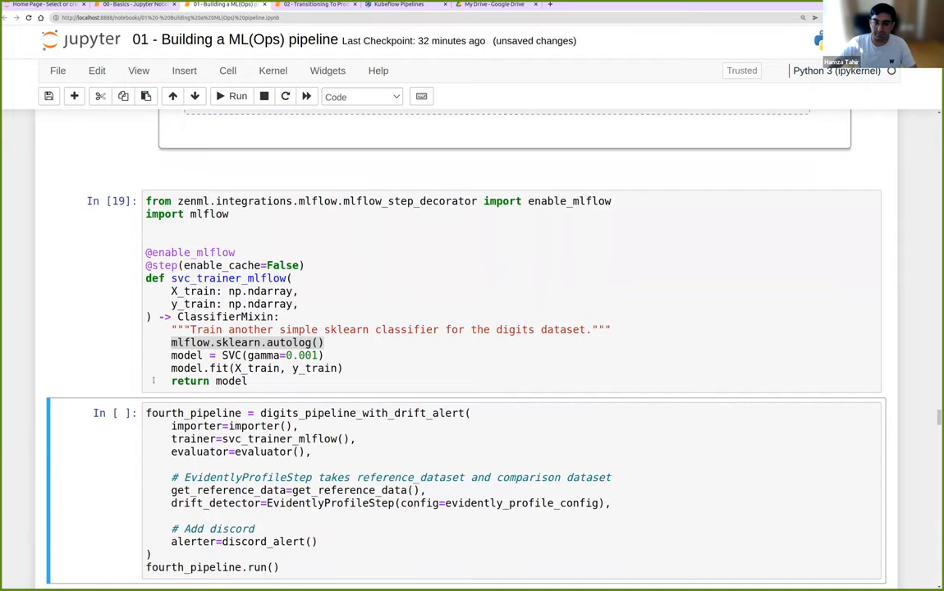
scroll("down", 3)
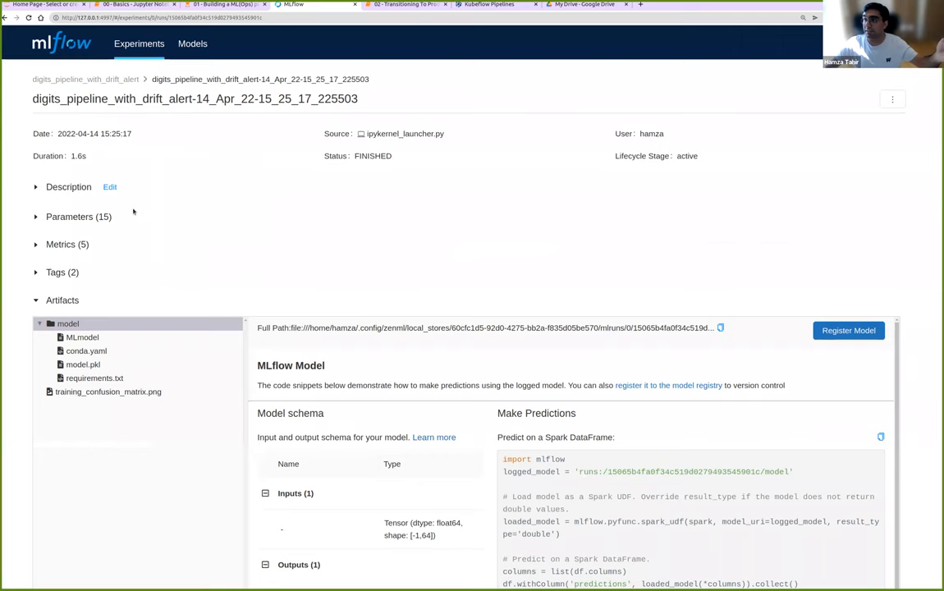
scroll("down", 3)
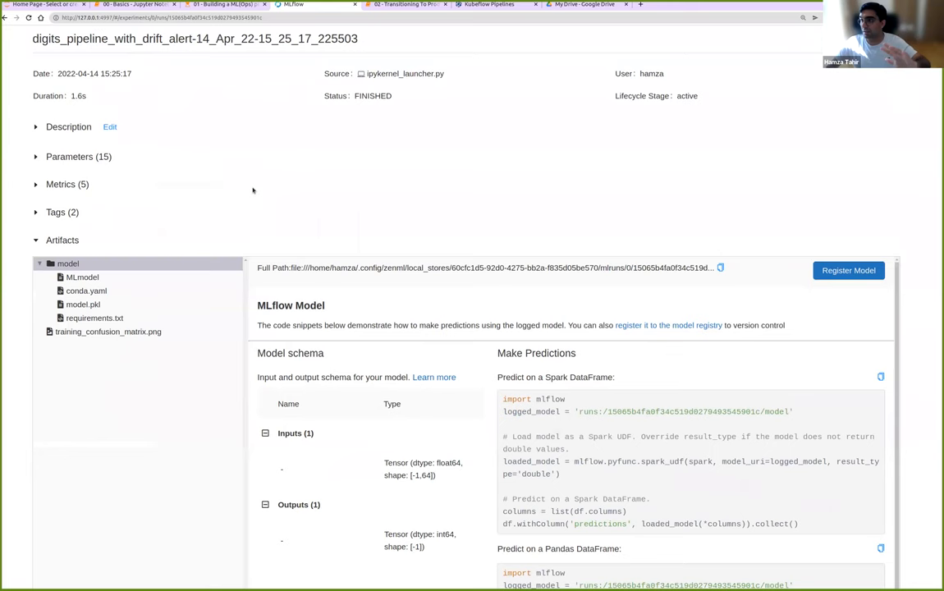
left_click(230, 5)
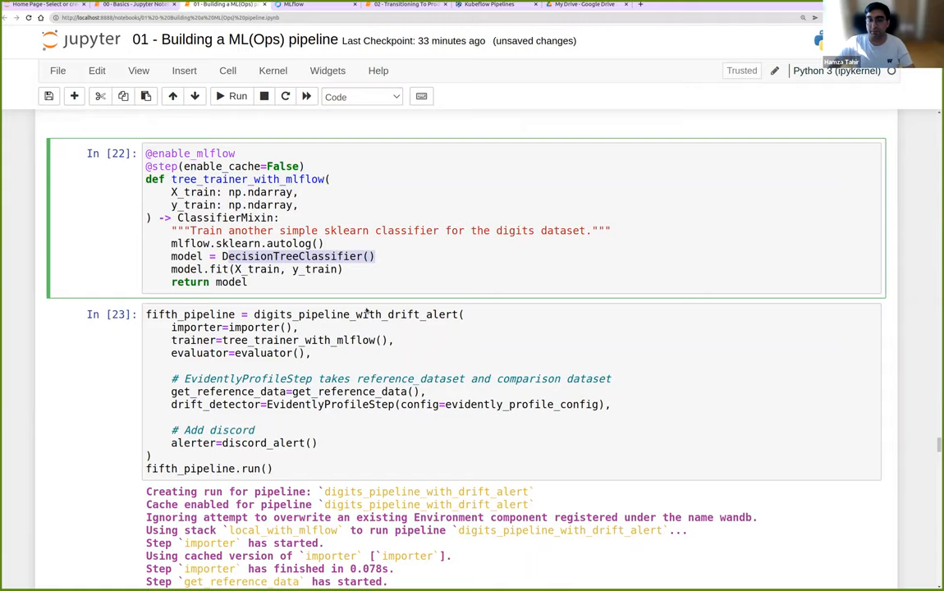
Step: Switch to the MLflow experiments page listing eight digits_pipeline_with_drift_alert runs
left_click(403, 6)
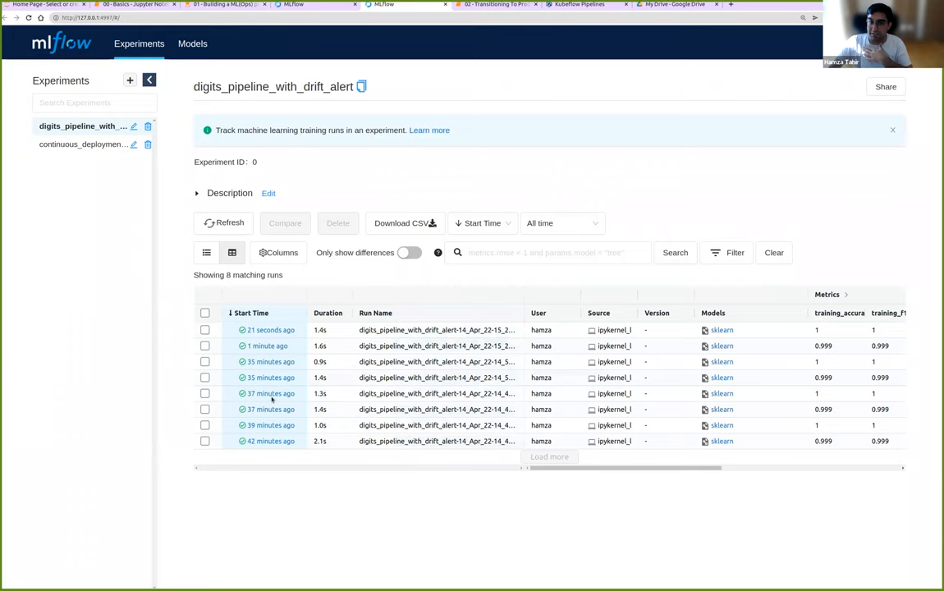
Step: Compare the two newest drift-alert runs in MLflow, then return to the Jupyter notebook
left_click(206, 330)
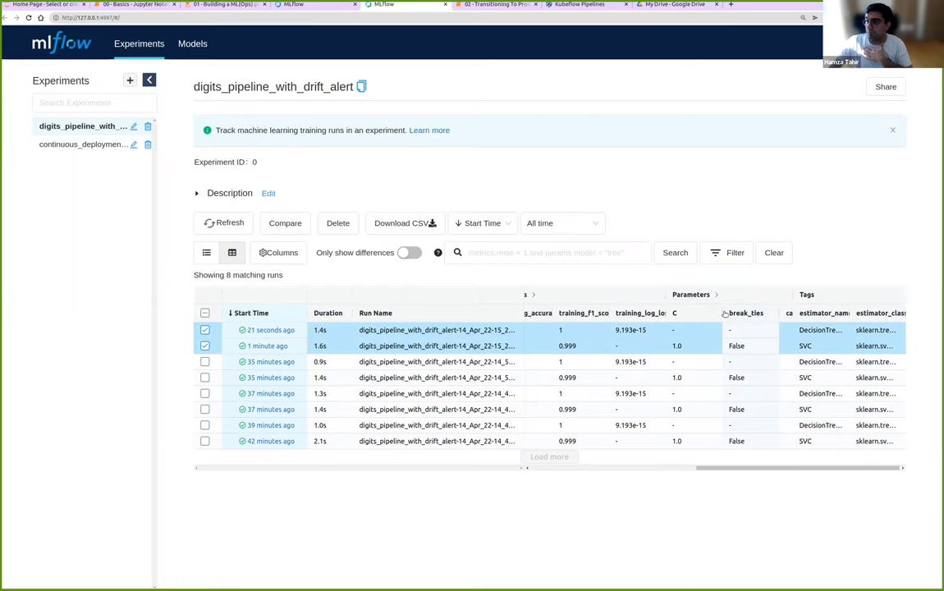
left_click(286, 223)
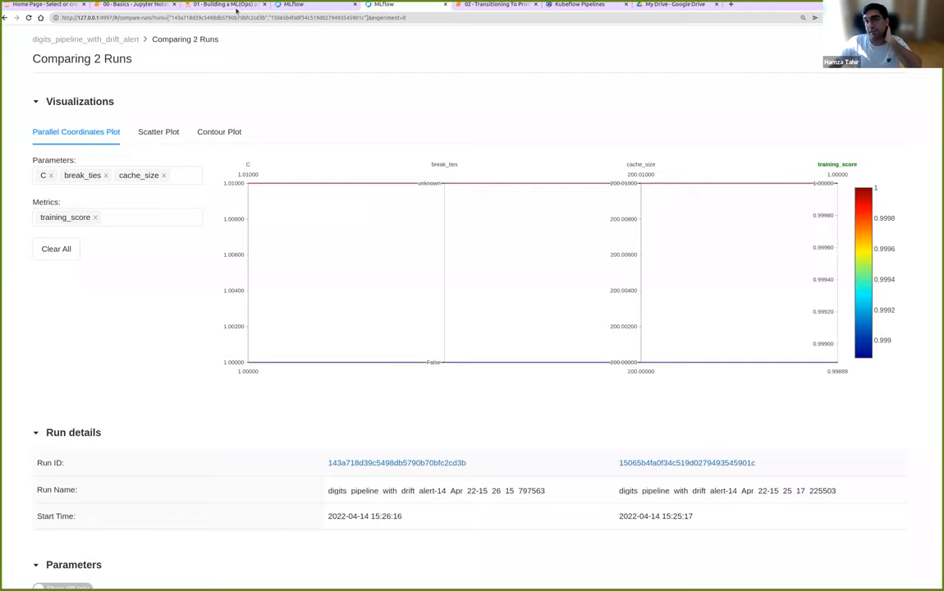
left_click(238, 4)
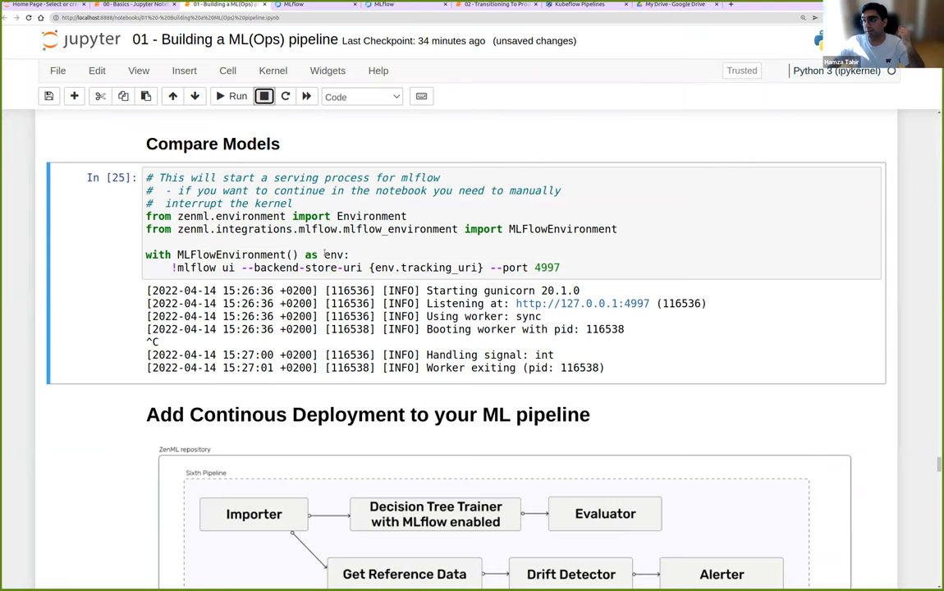
scroll("down", 3)
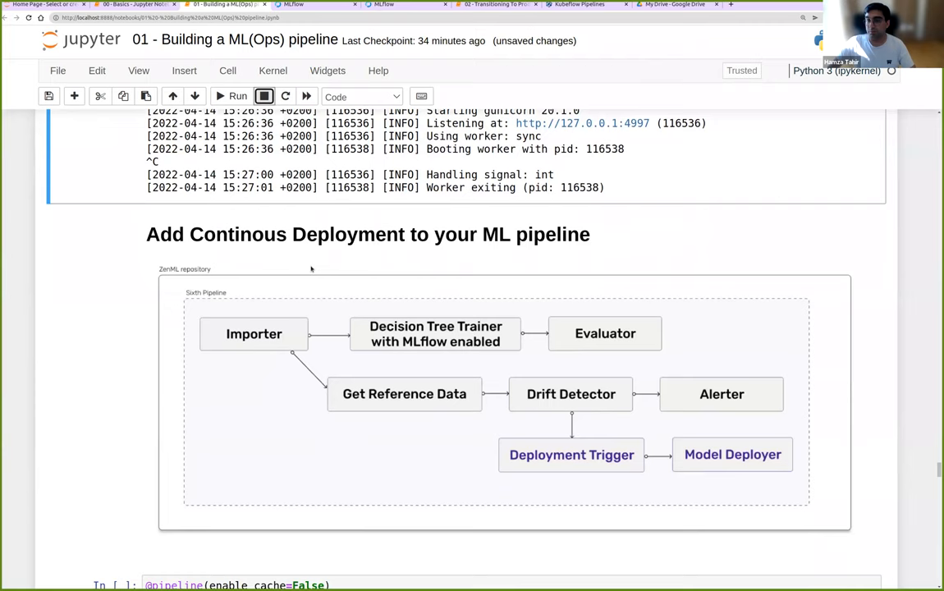
scroll("down", 3)
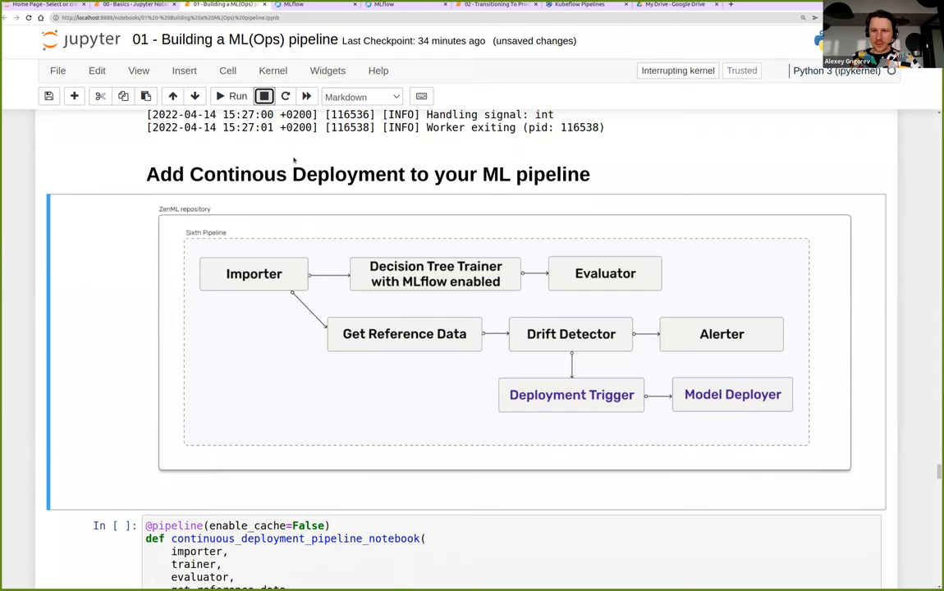
scroll("down", 3)
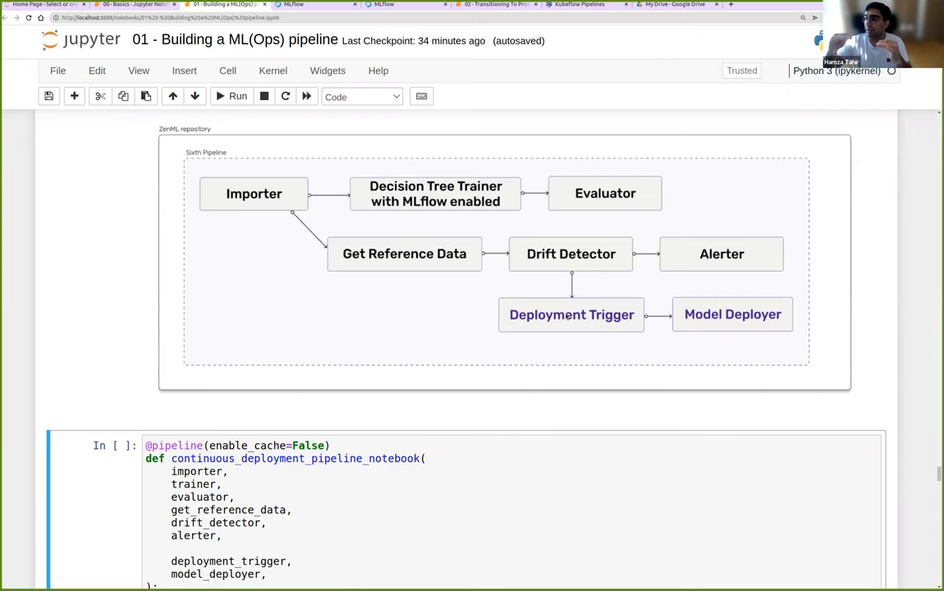
scroll("down", 3)
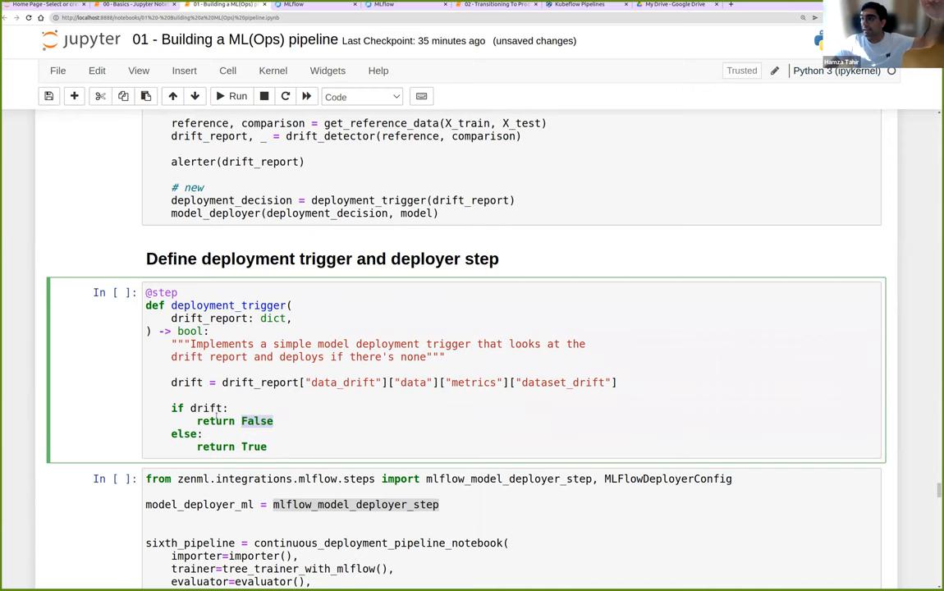
scroll("down", 3)
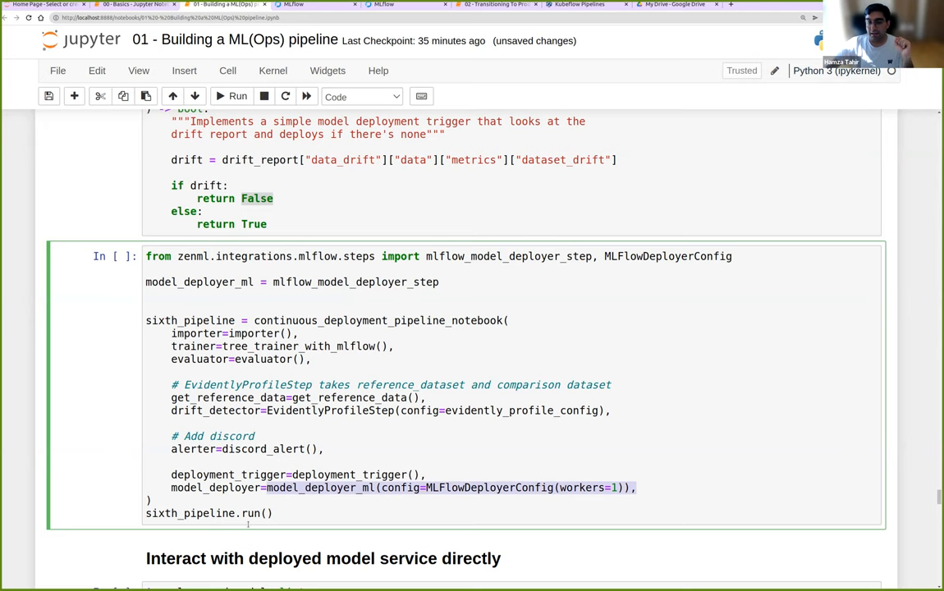
Step: Run the sixth_pipeline cell, starting the MLflow deployment service at a local invocations address
left_click(232, 95)
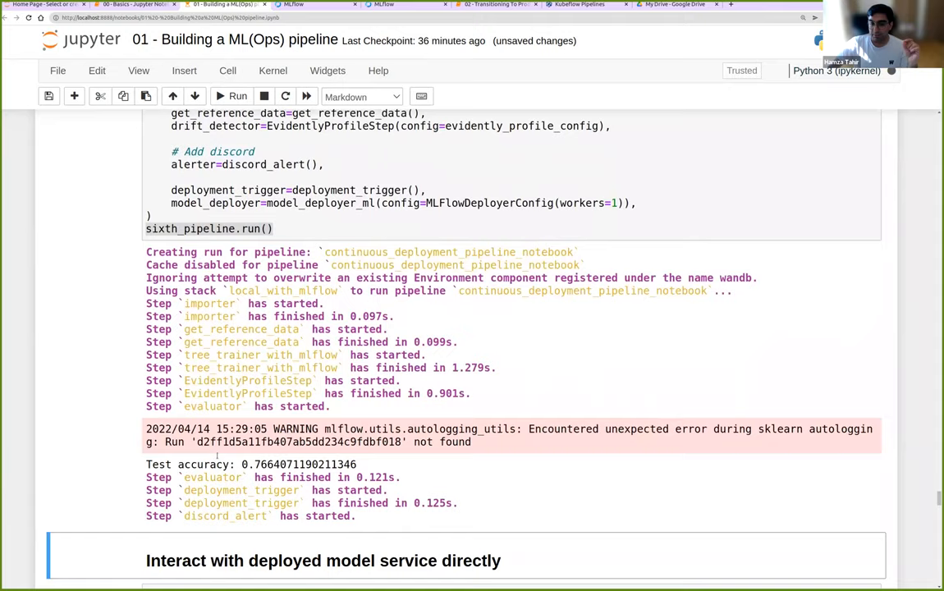
scroll("down", 3)
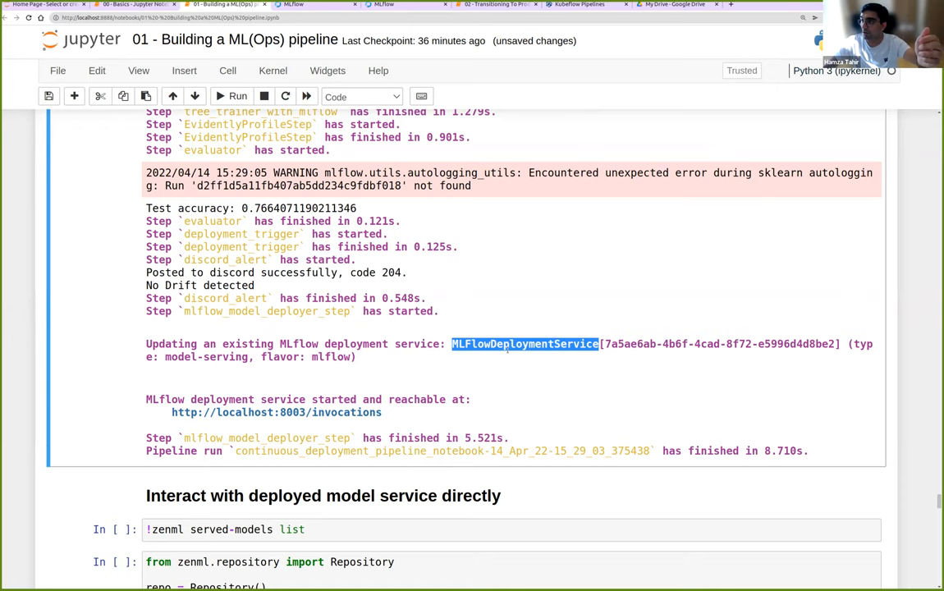
mouse_move(504, 371)
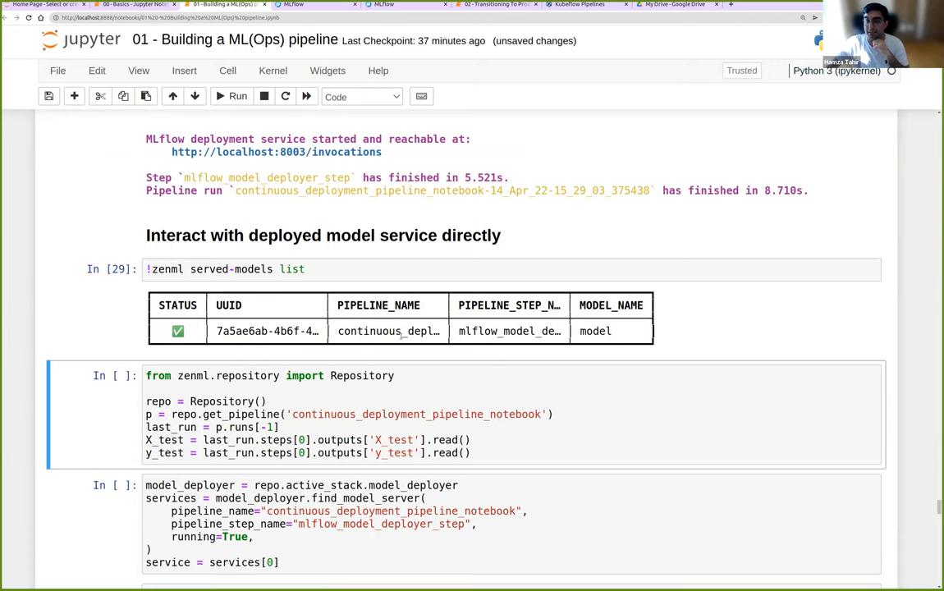
Step: Highlight the served model's pipeline name and run the prediction, getting 8 for the first test digit
double_click(388, 332)
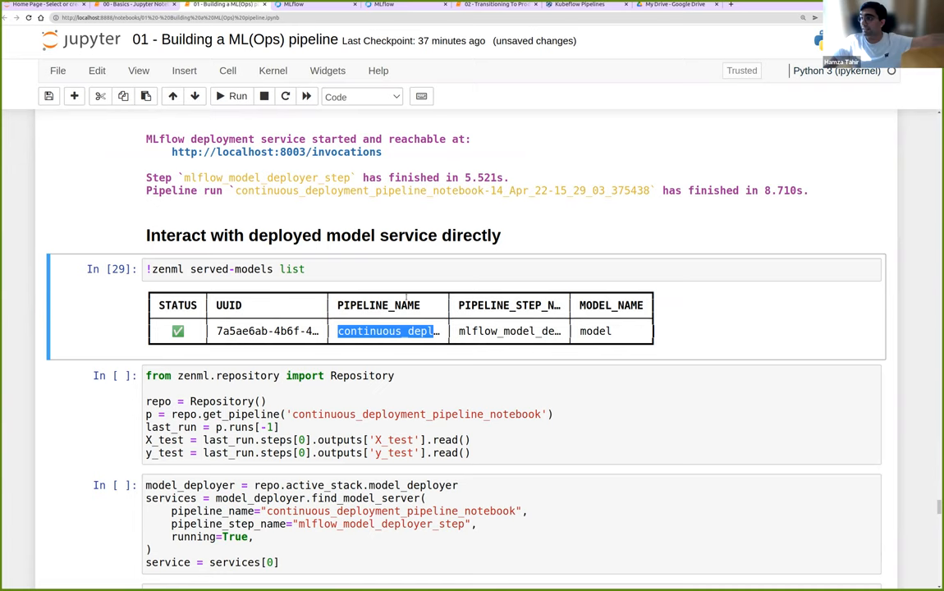
scroll("down", 3)
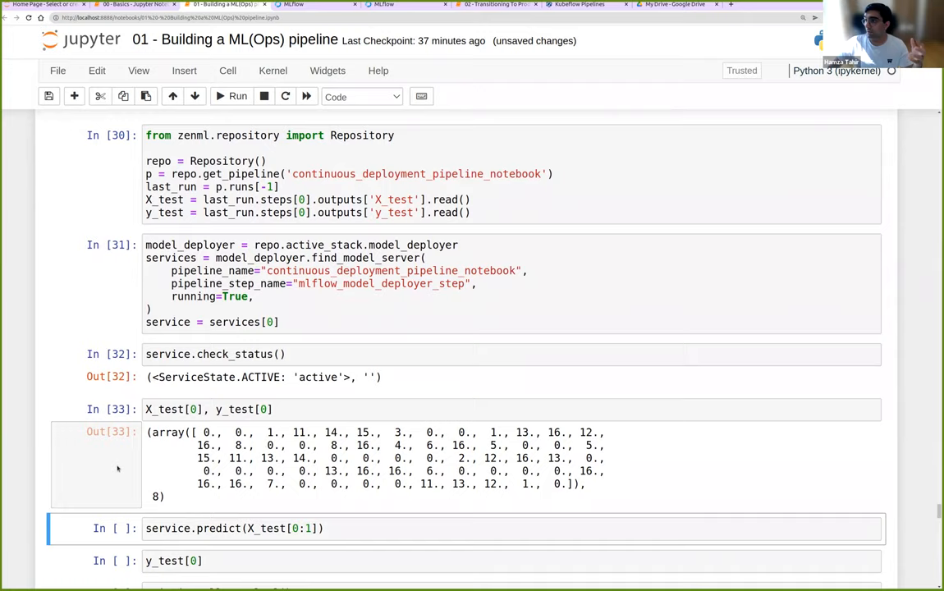
left_click(236, 95)
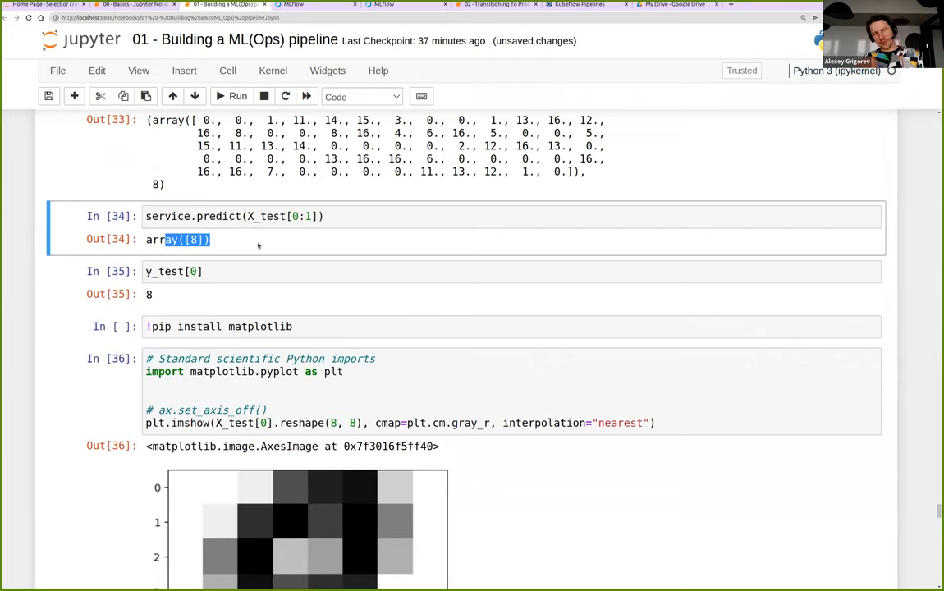
scroll("down", 3)
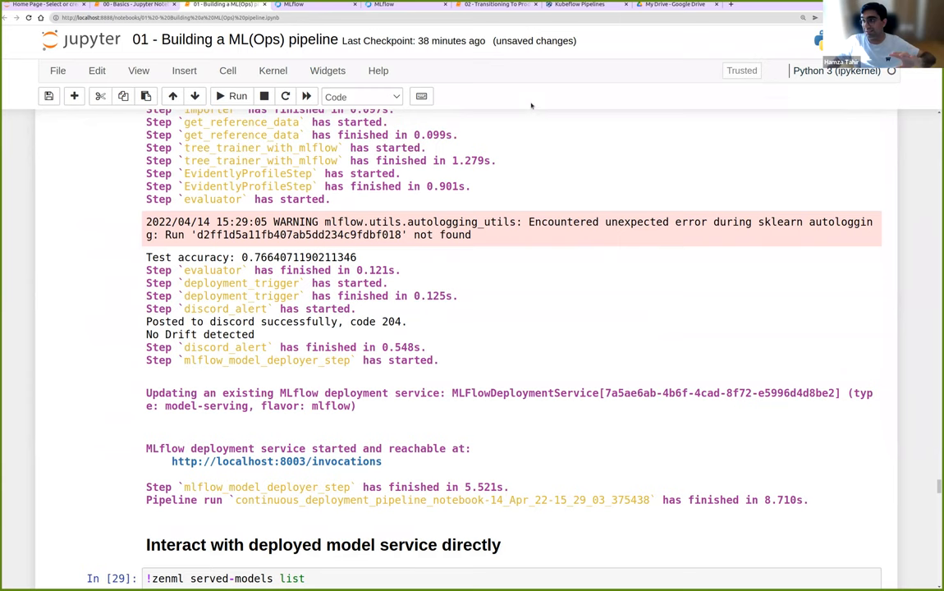
mouse_move(796, 417)
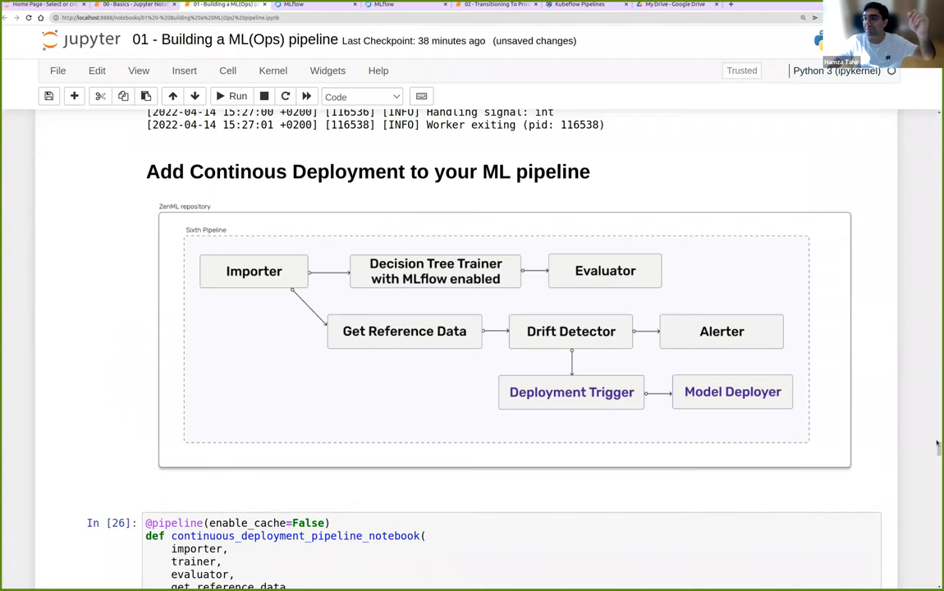
Step: Switch to the '02 - Transitioning To Production' notebook browser tab
left_click(496, 5)
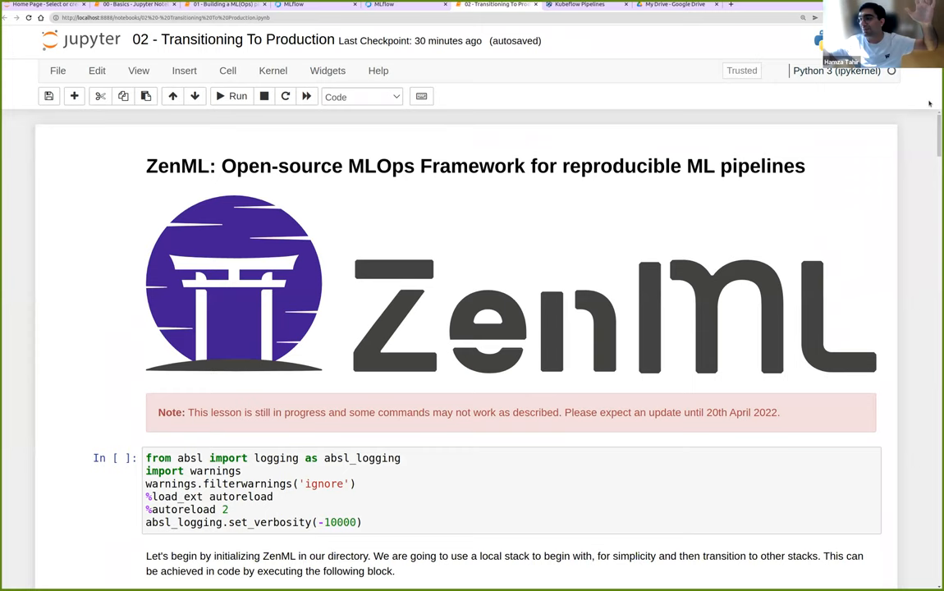
Step: Scroll to the `!zenml stack list` cell and select it, showing the default and local stacks table
scroll("down", 3)
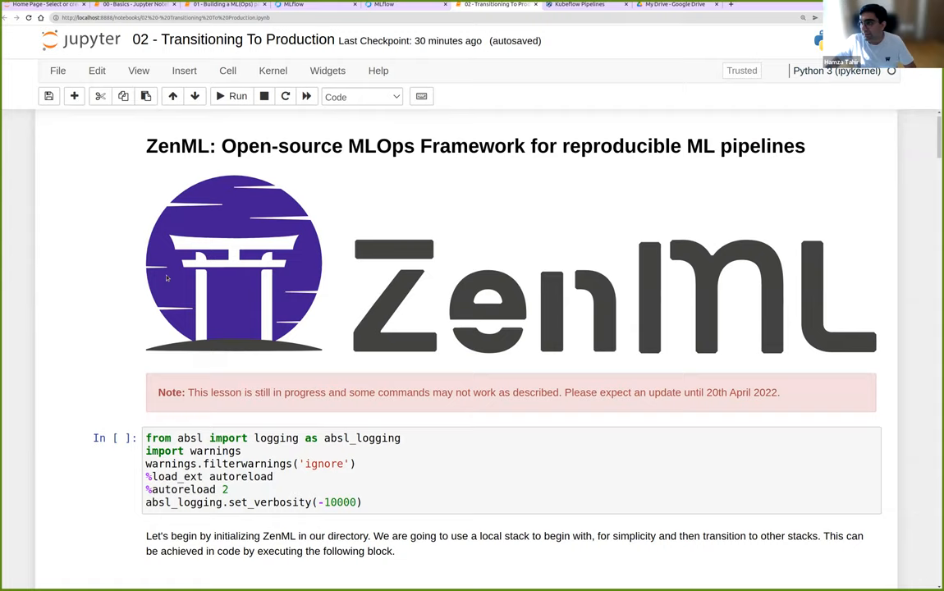
scroll("down", 3)
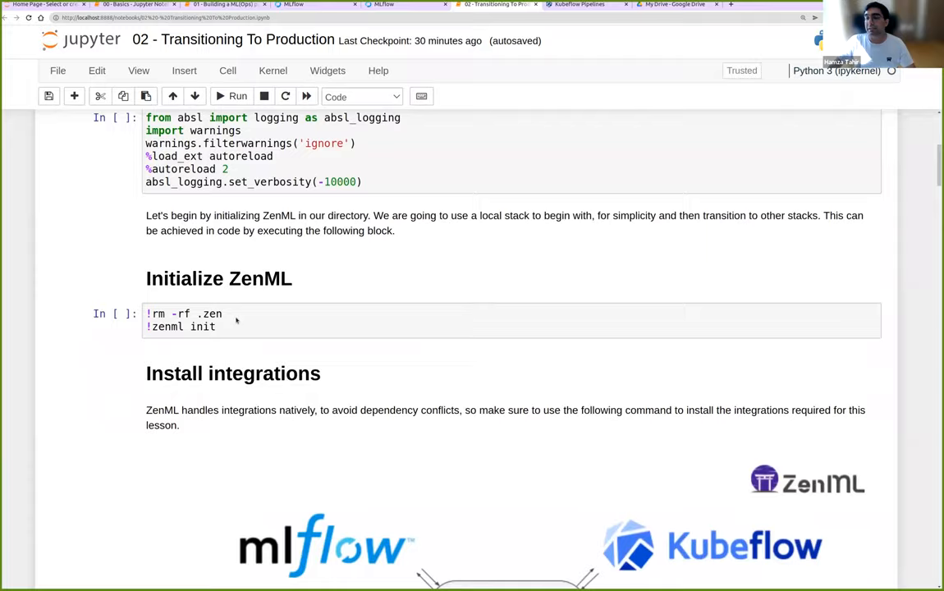
scroll("down", 3)
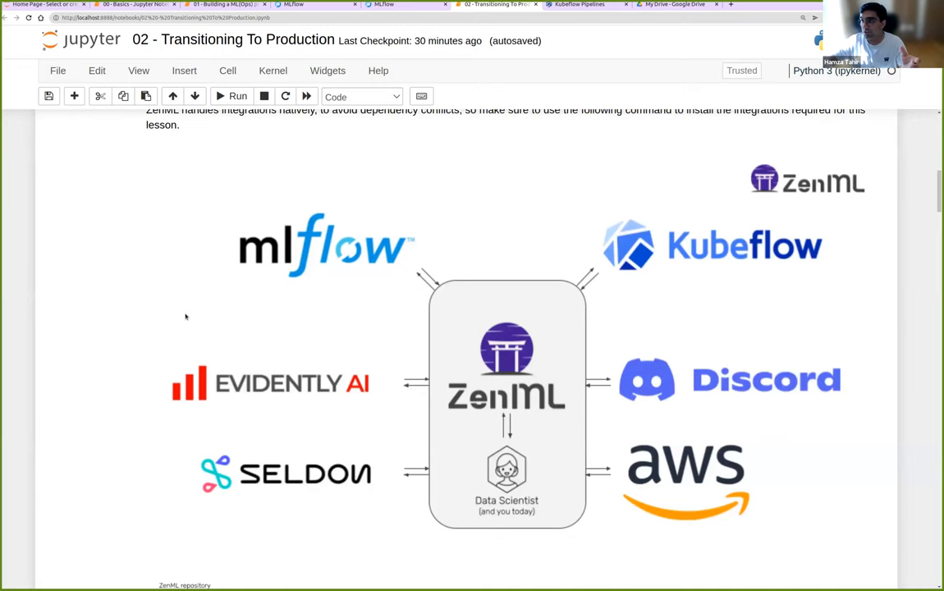
scroll("down", 3)
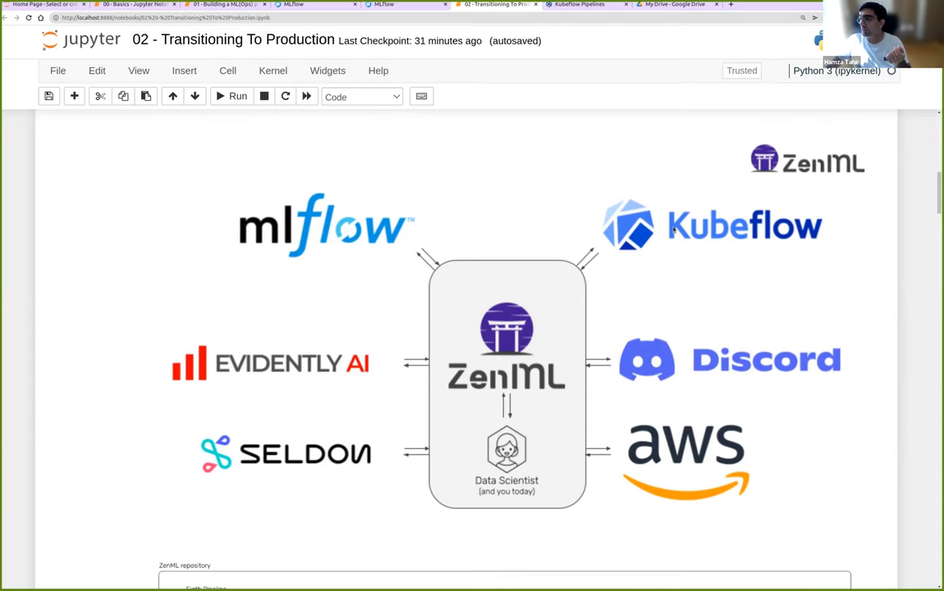
scroll("down", 3)
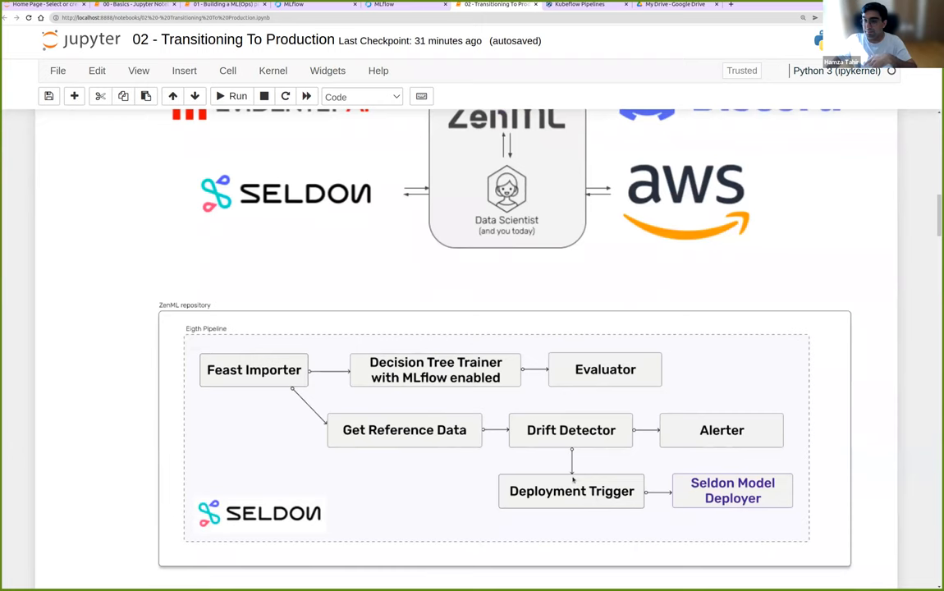
scroll("down", 3)
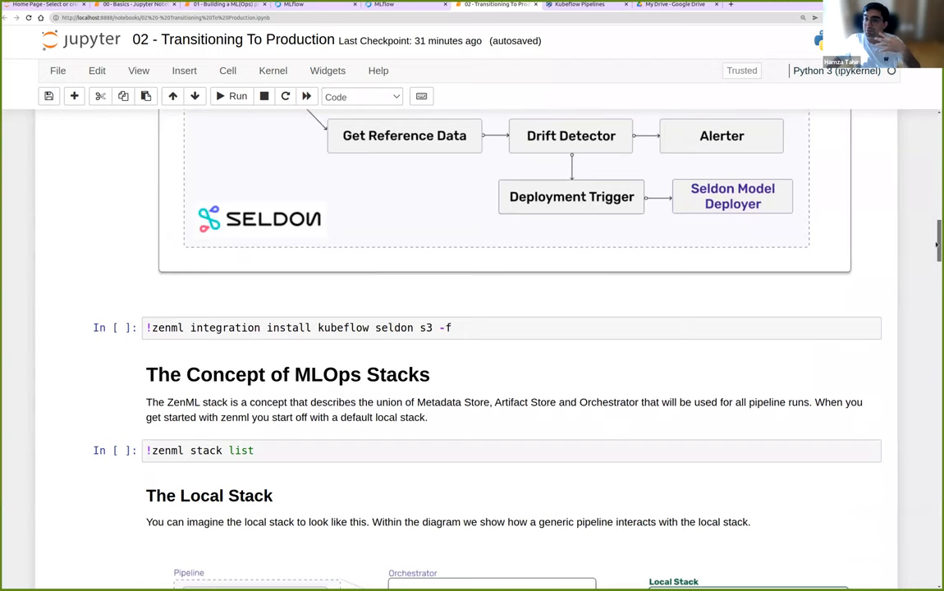
left_click(115, 328)
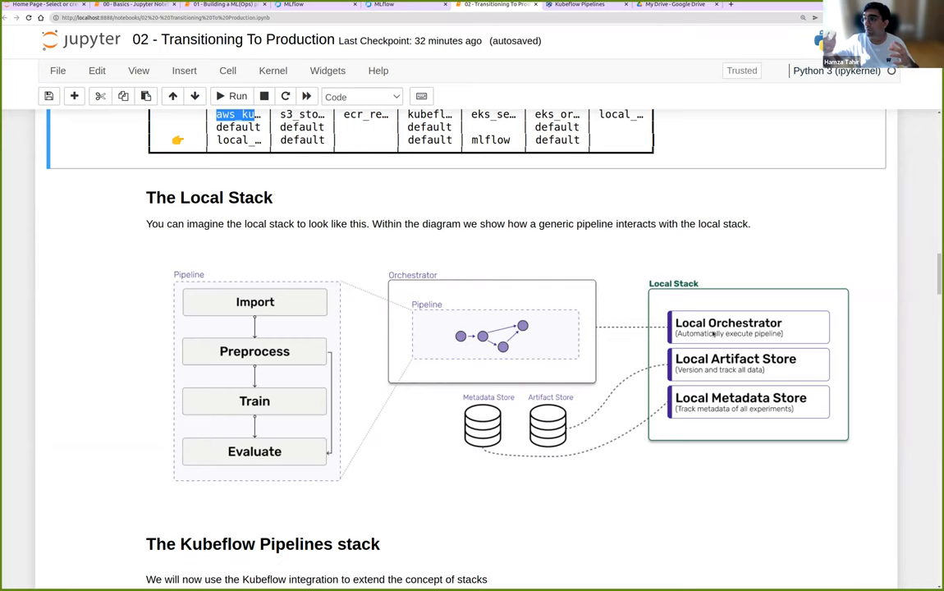
scroll("down", 3)
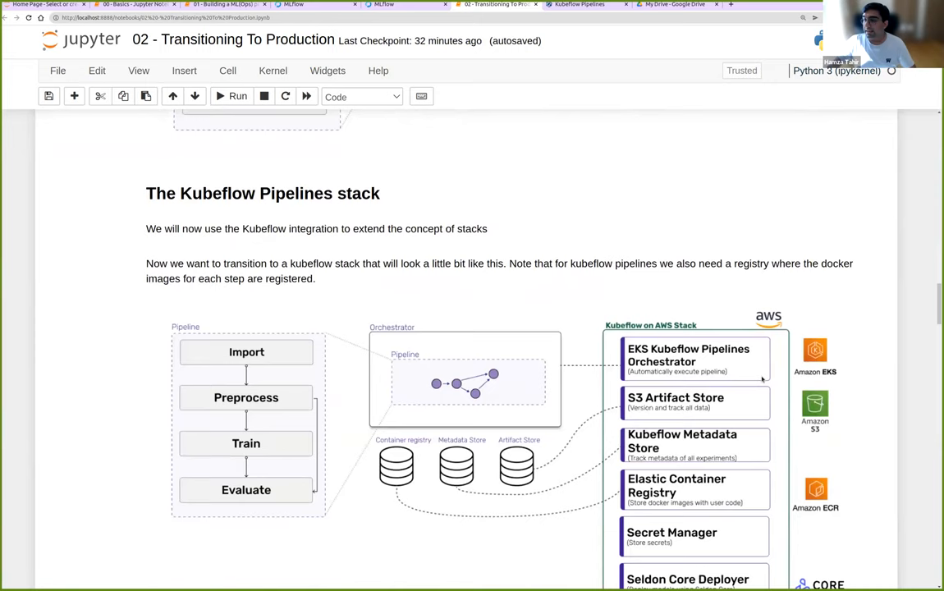
scroll("down", 3)
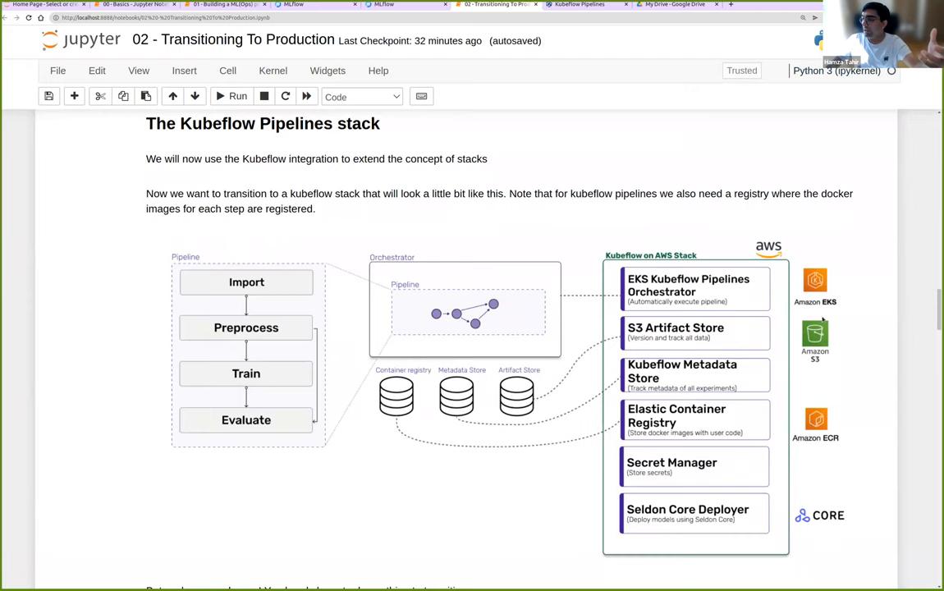
scroll("down", 3)
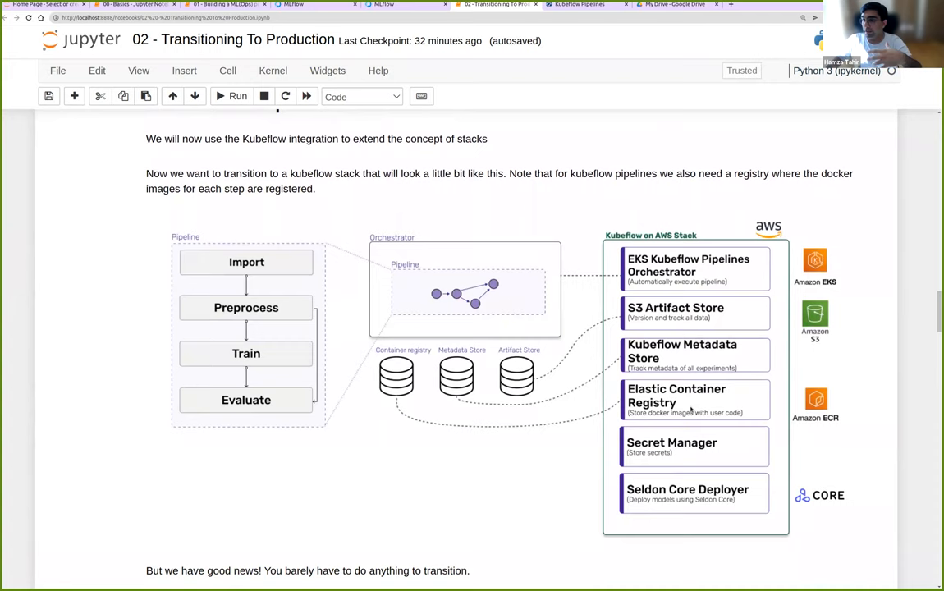
mouse_move(687, 450)
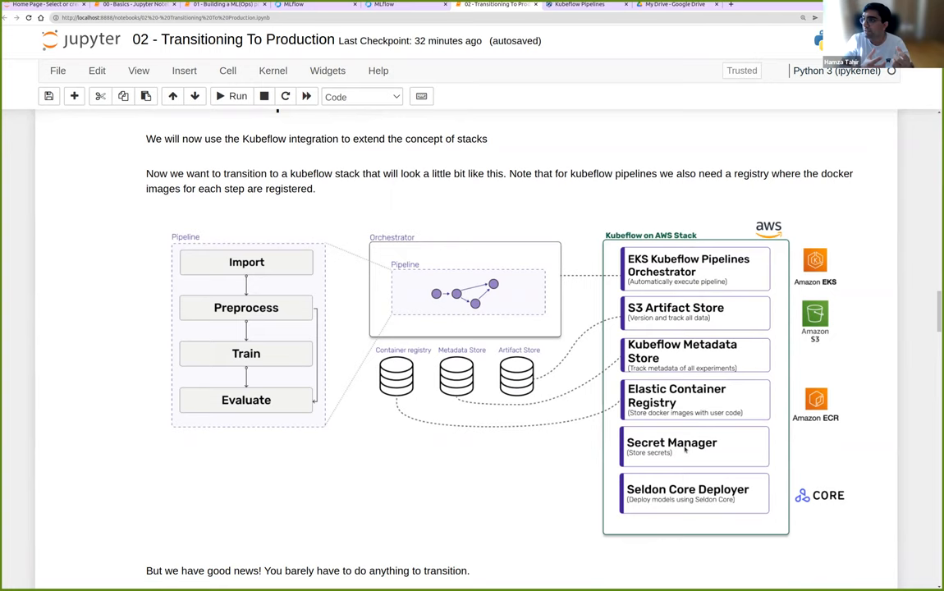
mouse_move(690, 504)
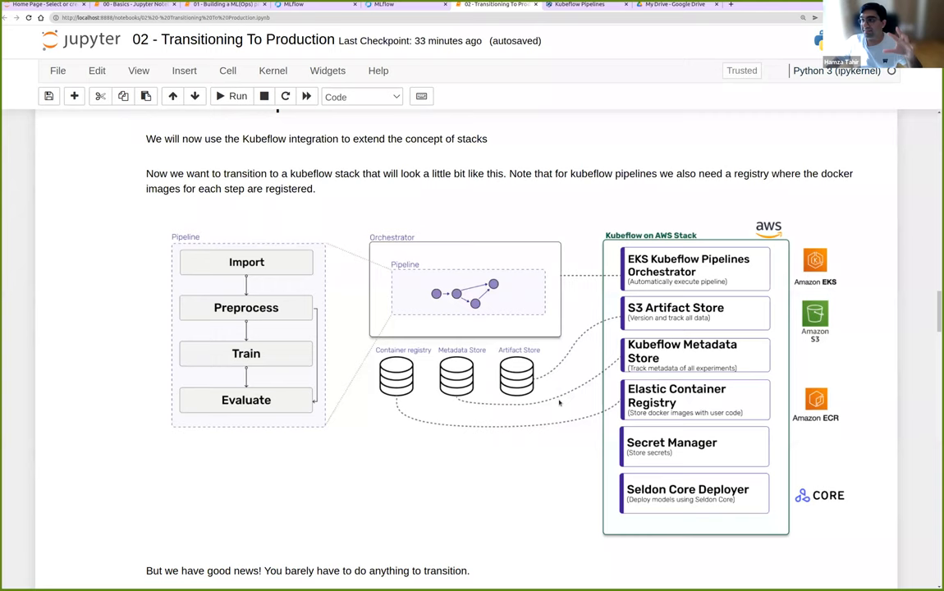
scroll("down", 3)
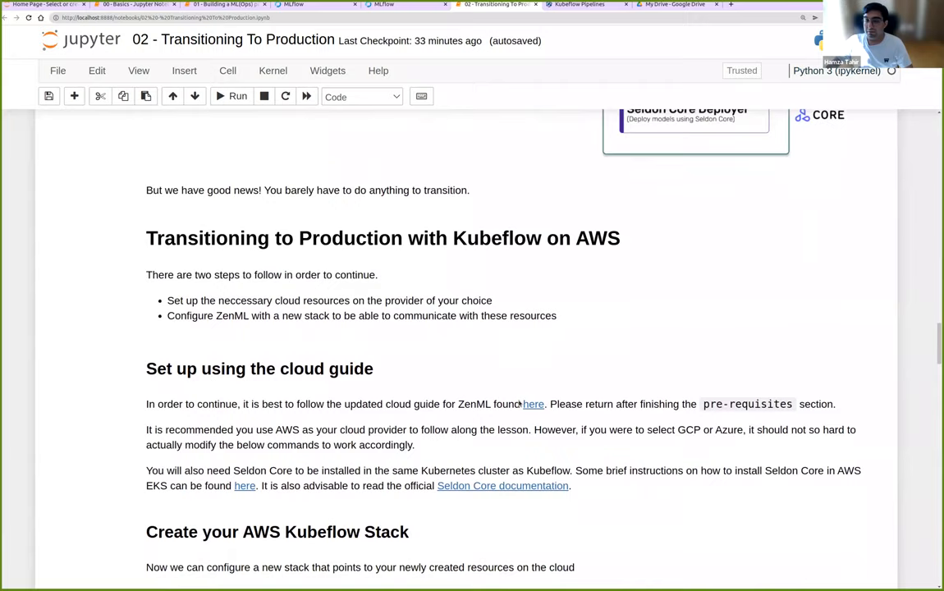
scroll("down", 3)
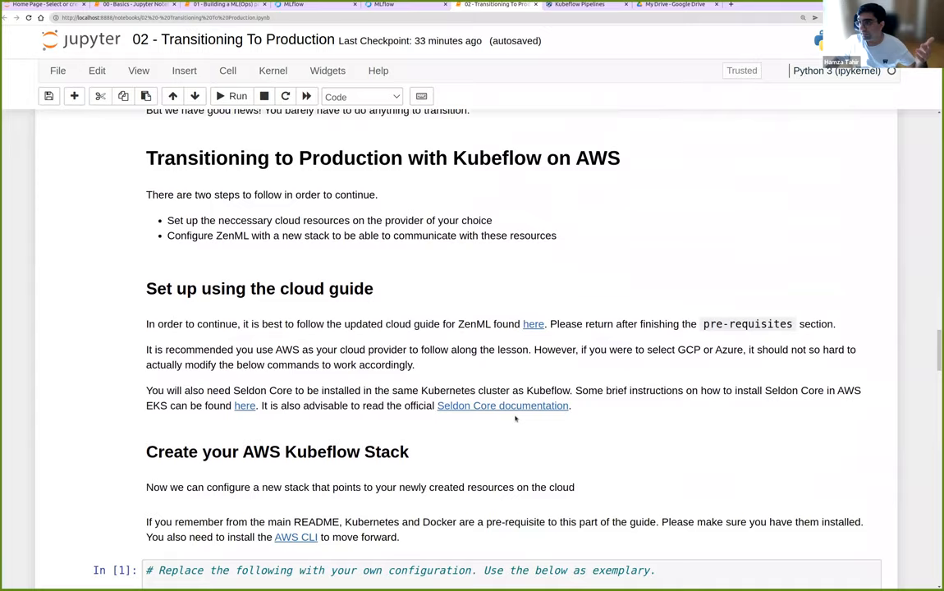
scroll("down", 3)
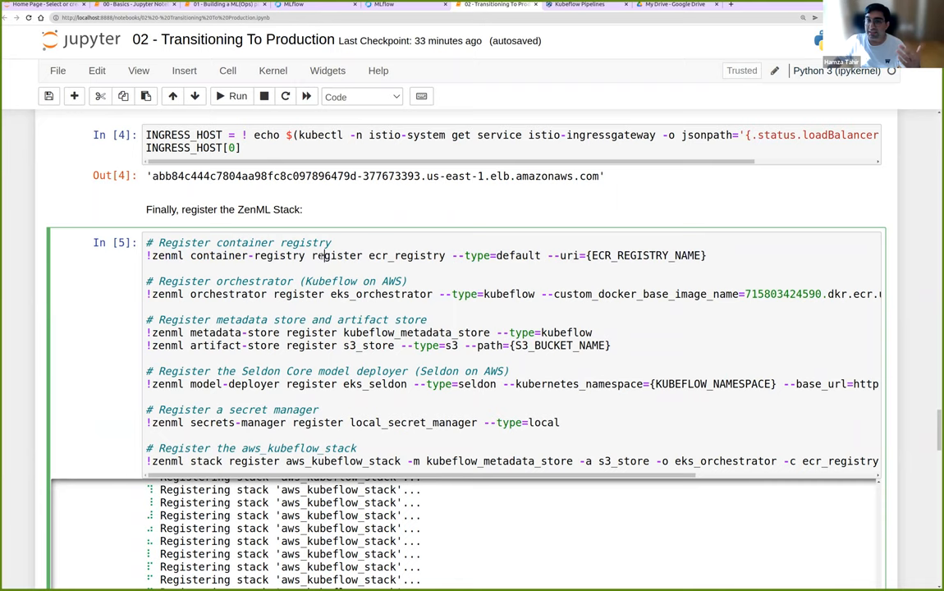
scroll("down", 3)
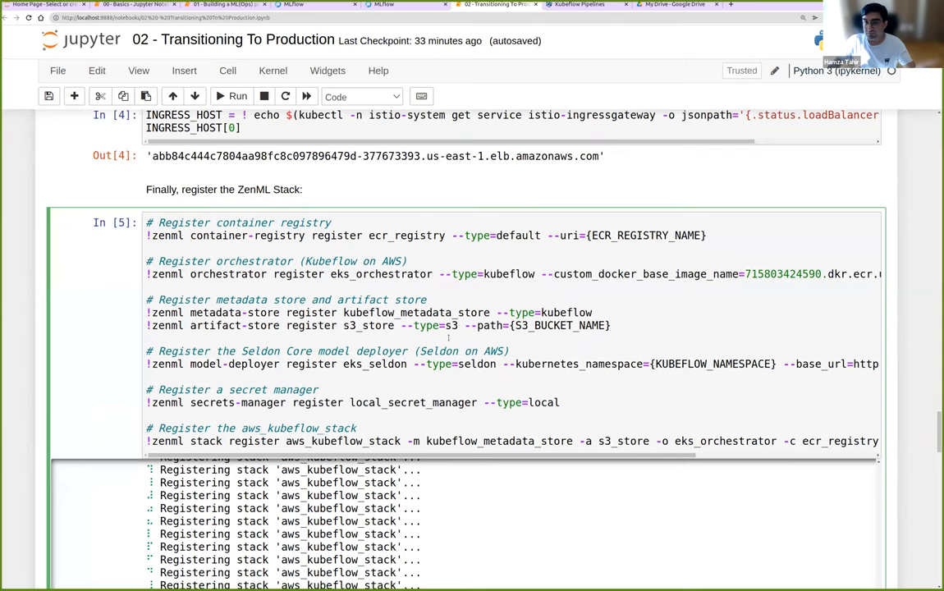
scroll("right", 3)
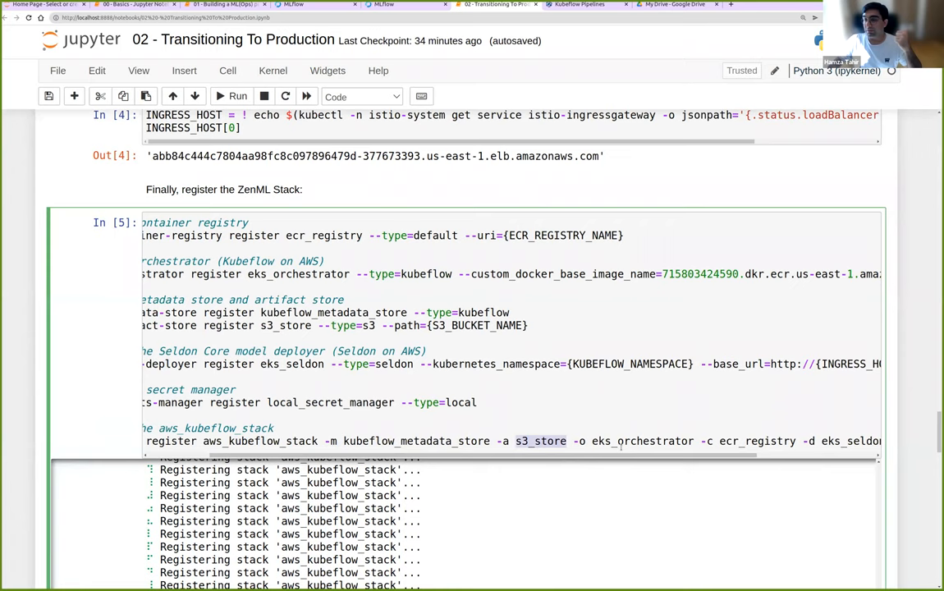
double_click(759, 440)
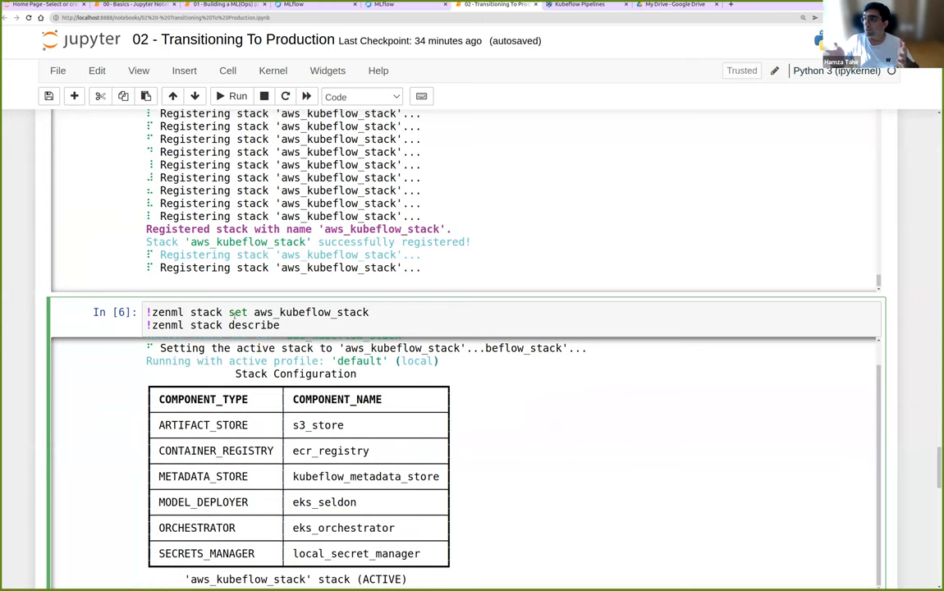
scroll("down", 3)
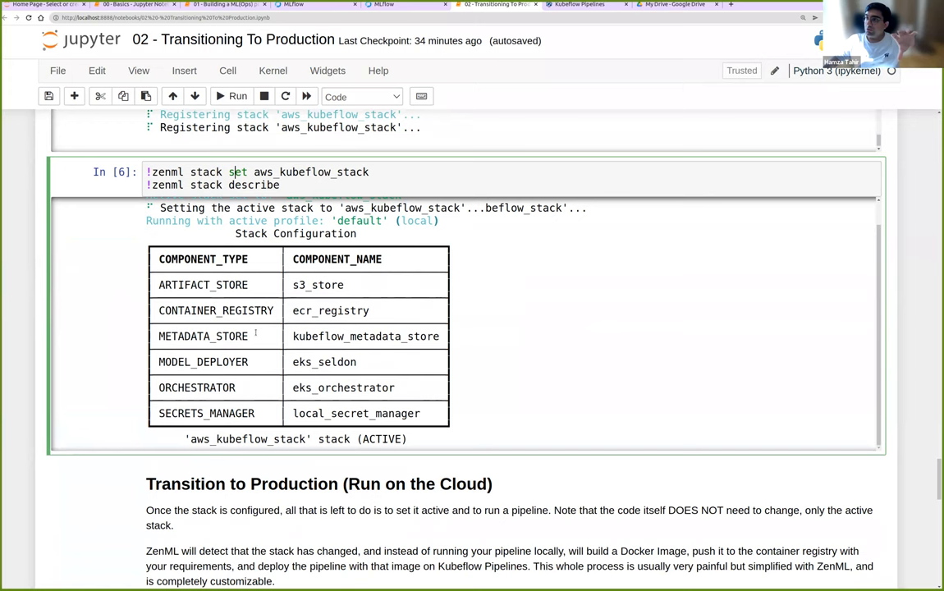
scroll("down", 3)
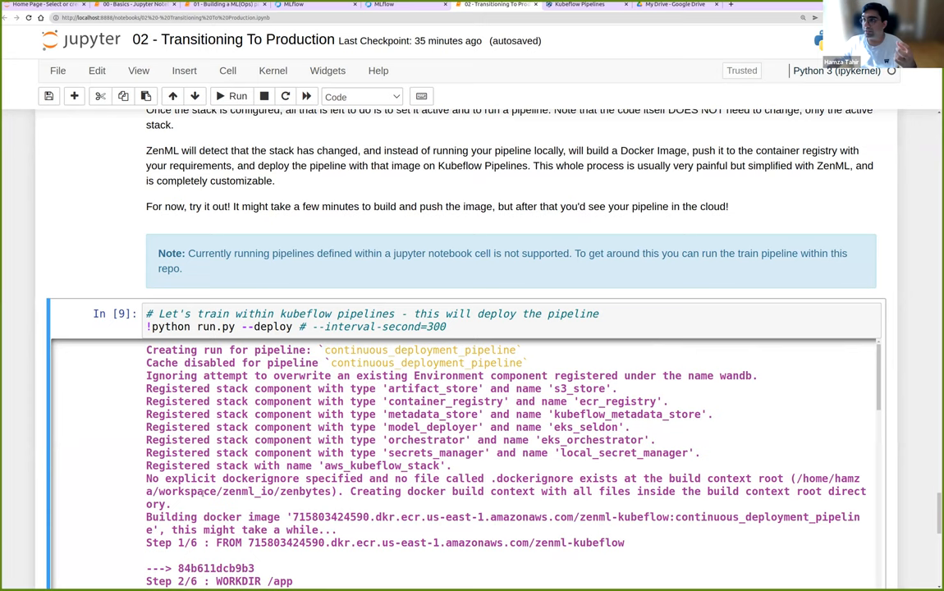
mouse_move(910, 410)
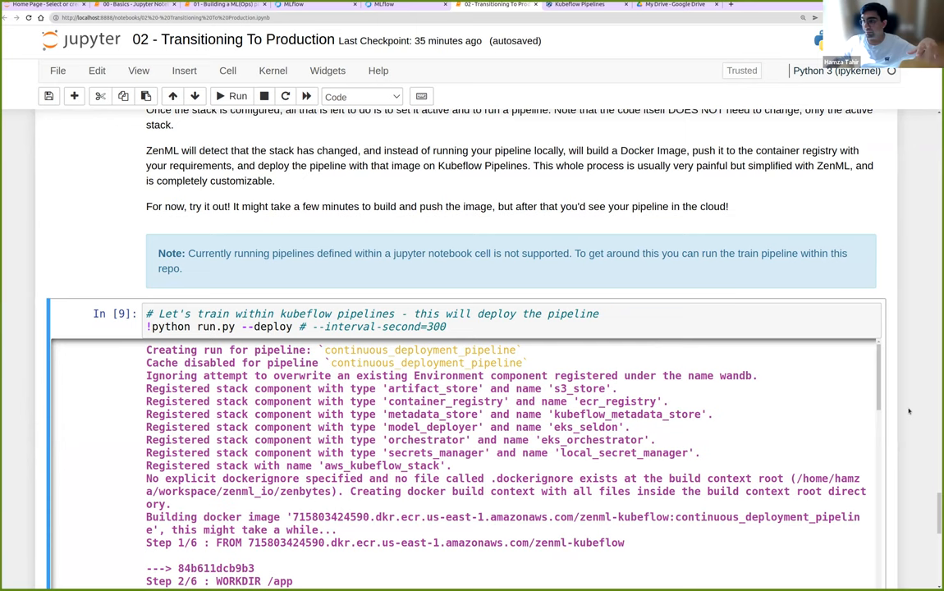
Step: Scroll through the `!python run.py --deploy` output as the Docker image builds
scroll("down", 3)
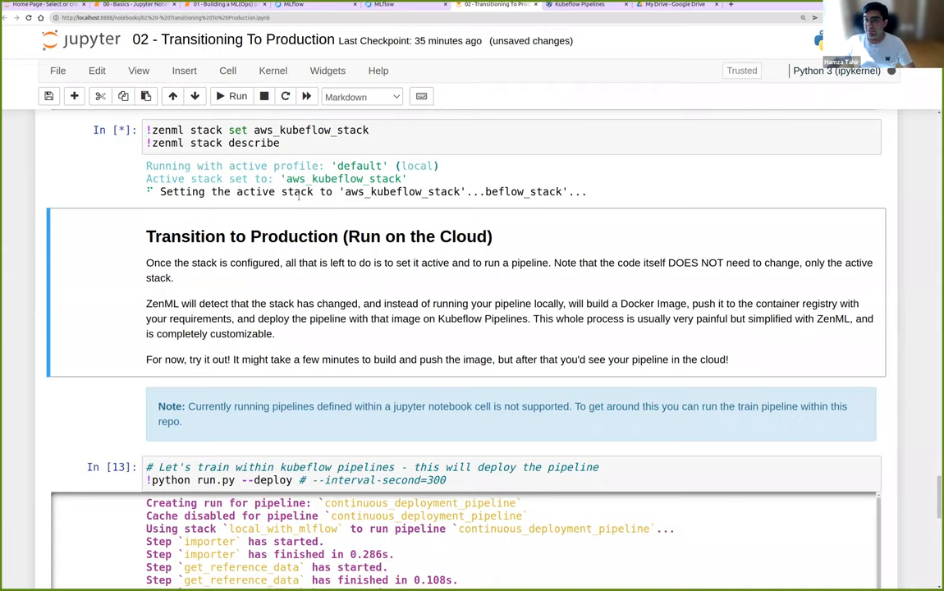
scroll("down", 3)
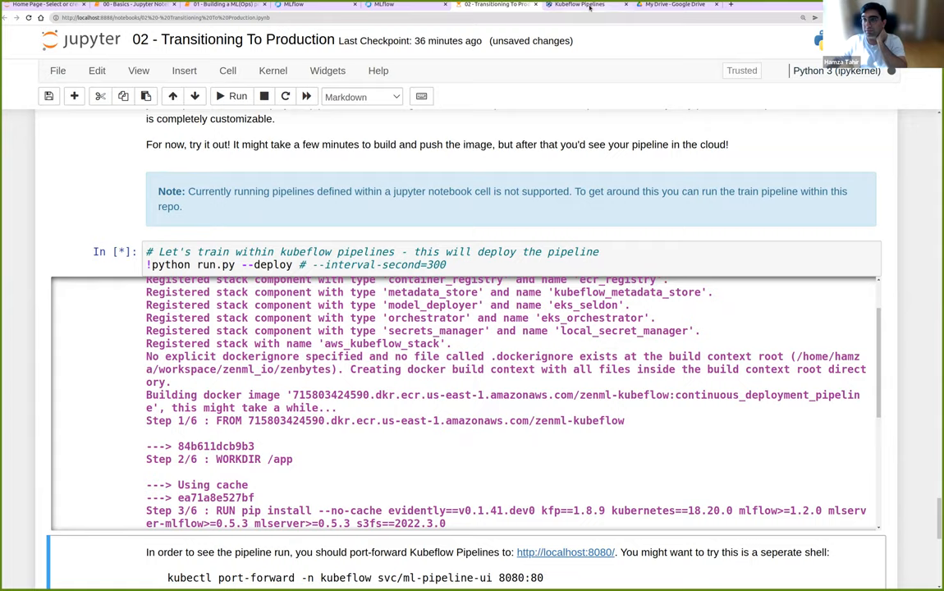
Step: Inspect a step of the completed continuous_deployment_pipeline graph in Kubeflow, then return to the notebook
left_click(578, 5)
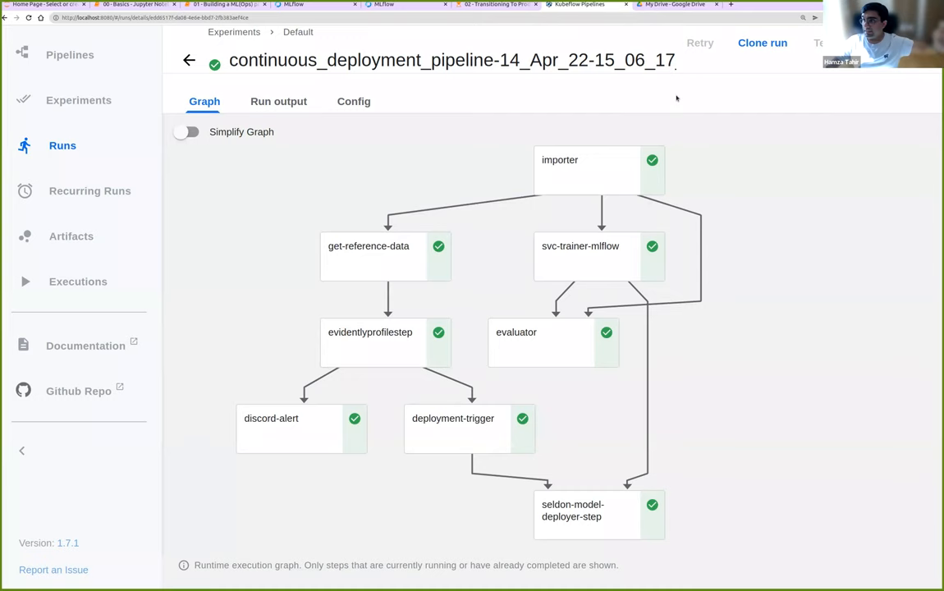
left_click(585, 169)
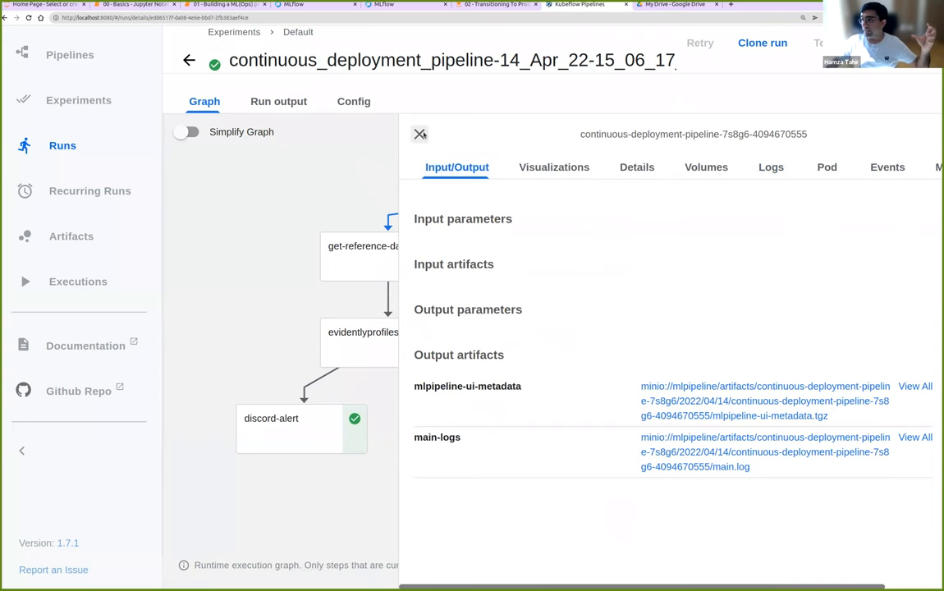
left_click(421, 134)
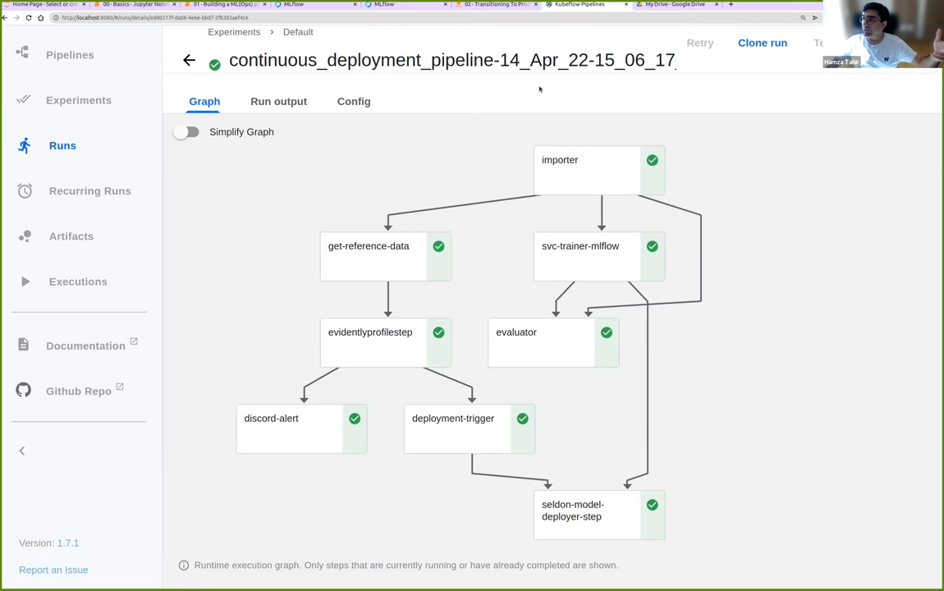
left_click(496, 7)
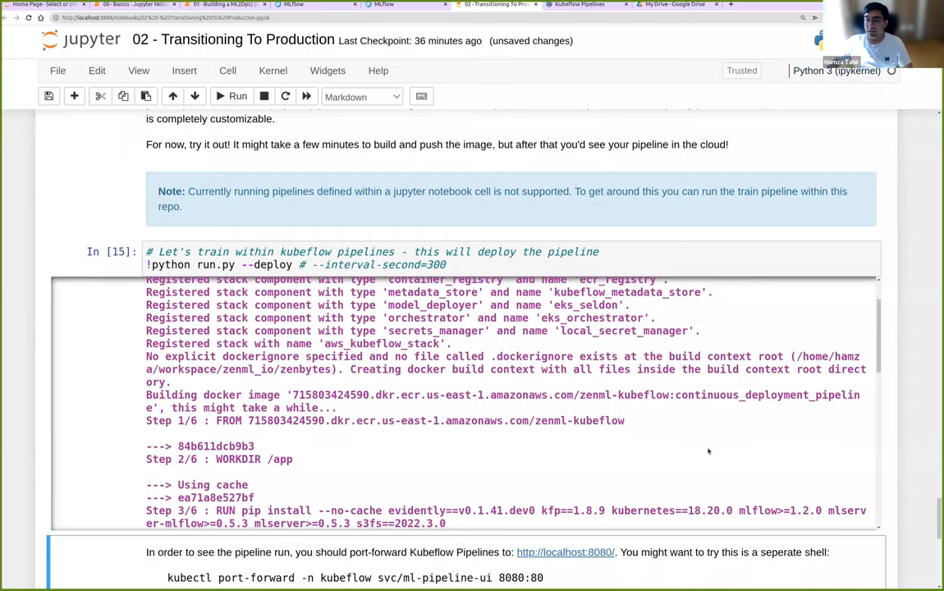
scroll("down", 3)
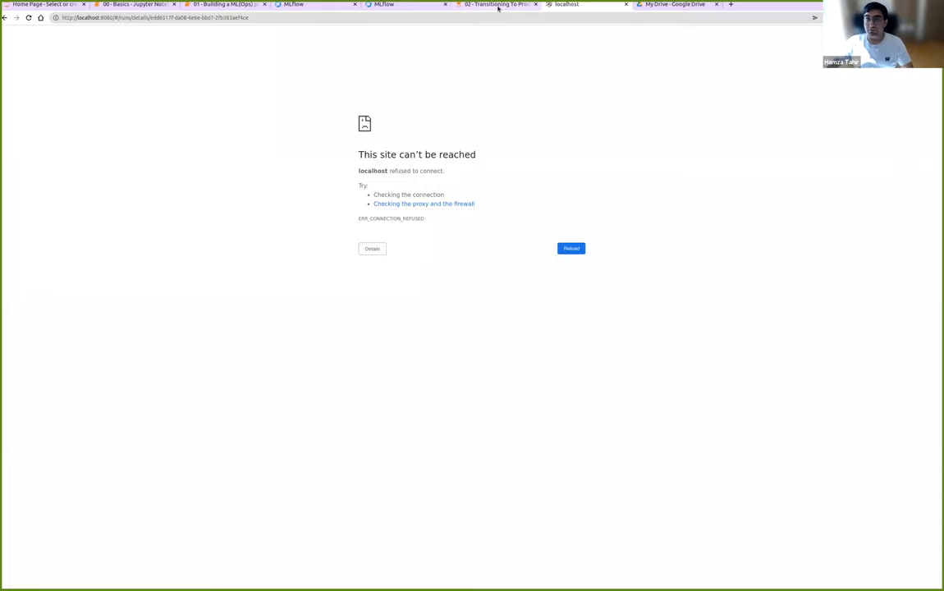
Step: View the newly started Kubeflow run, then list the Seldon-served mnist model in the notebook
left_click(571, 248)
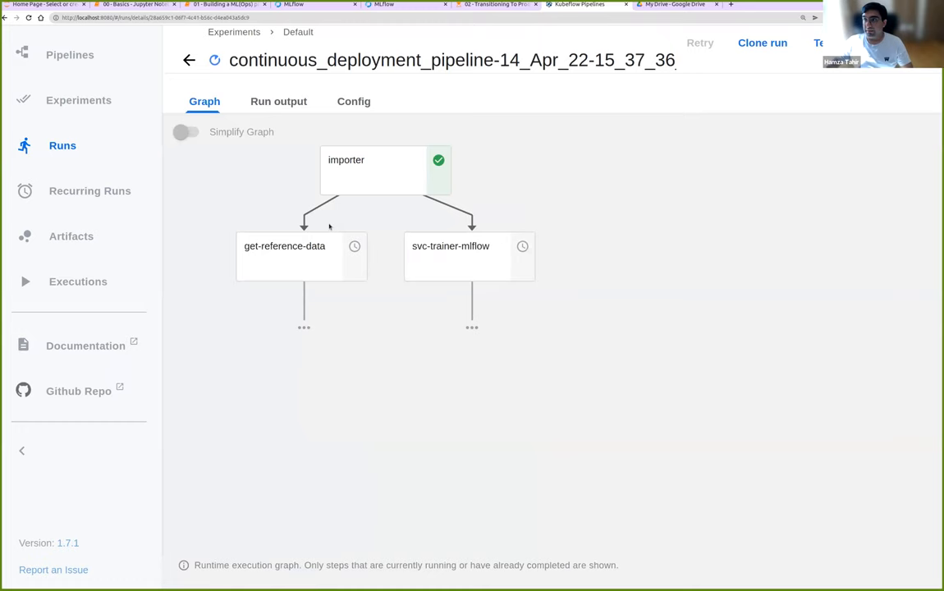
mouse_move(571, 292)
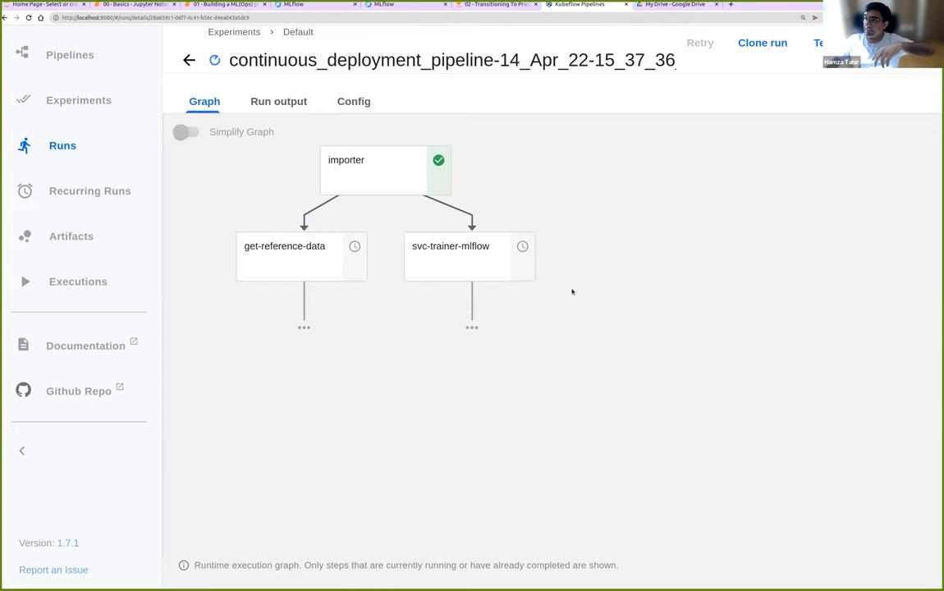
left_click(505, 7)
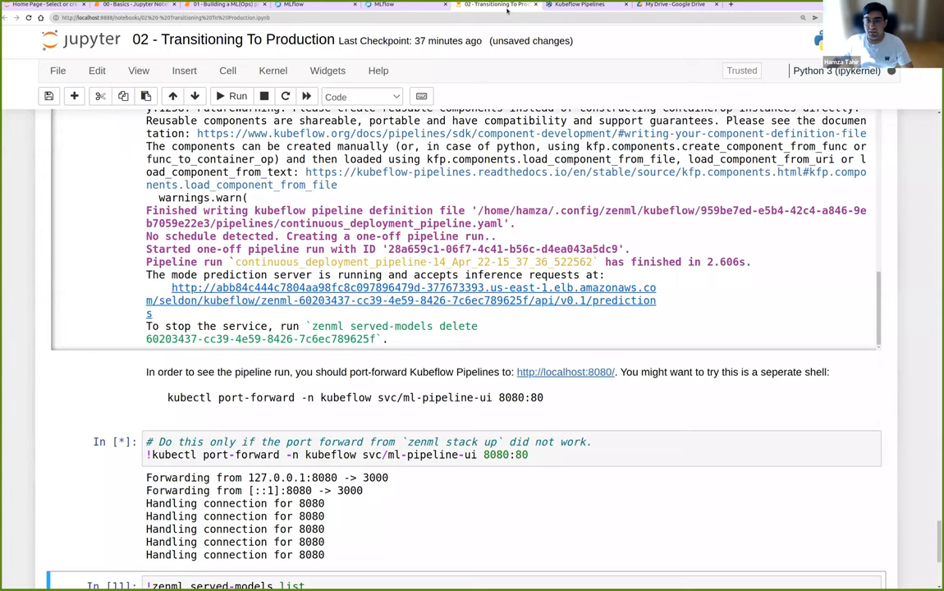
left_click(580, 3)
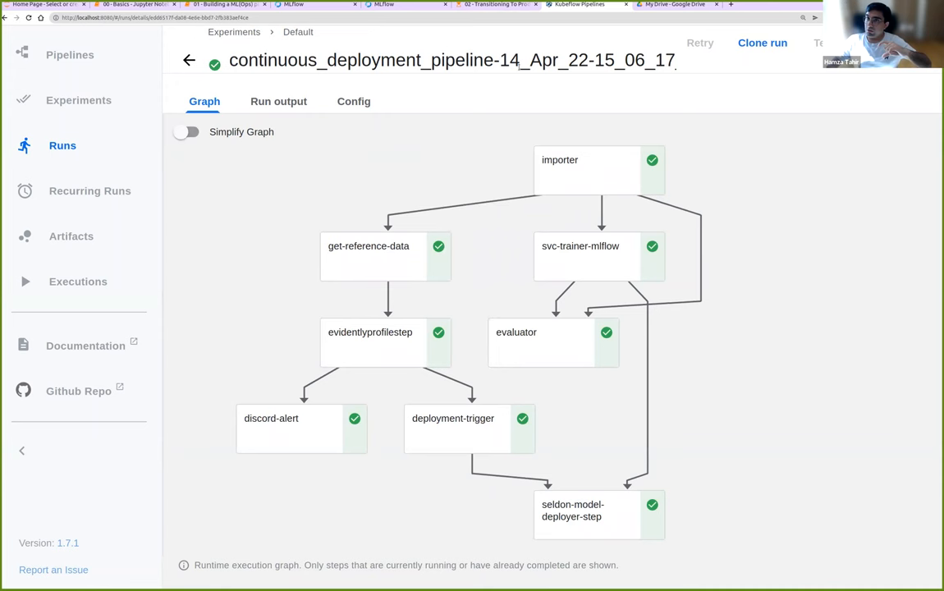
left_click(489, 6)
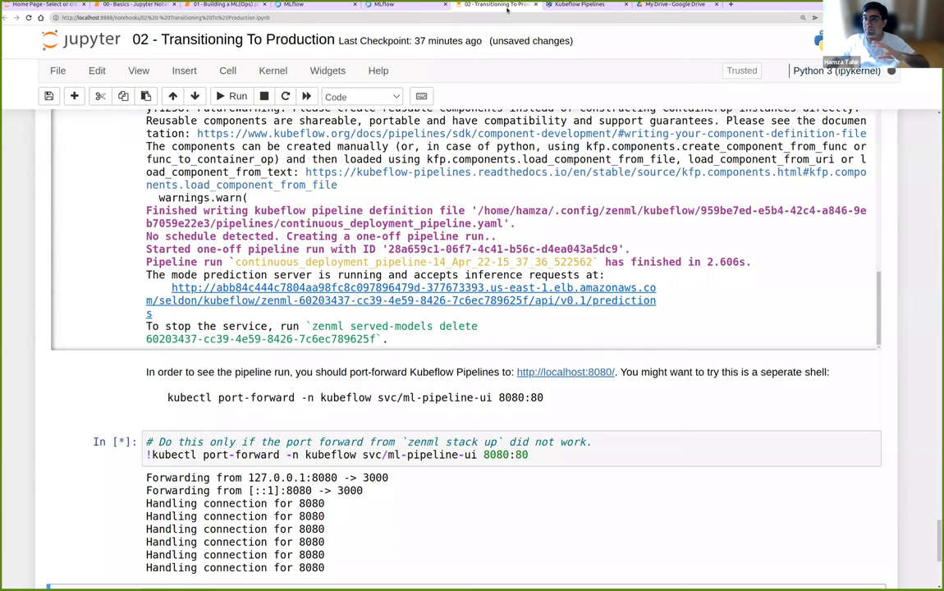
left_click(263, 96)
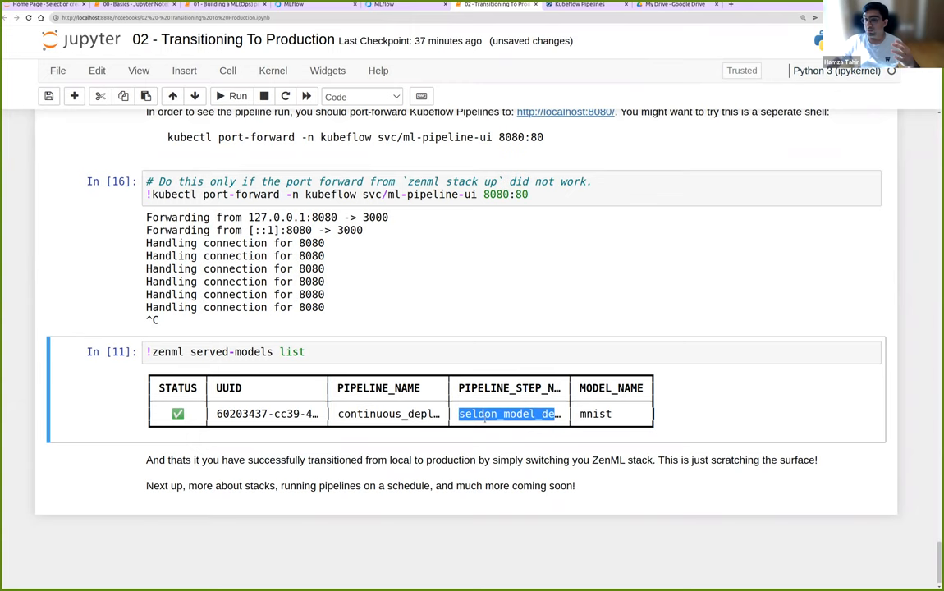
left_click(509, 414)
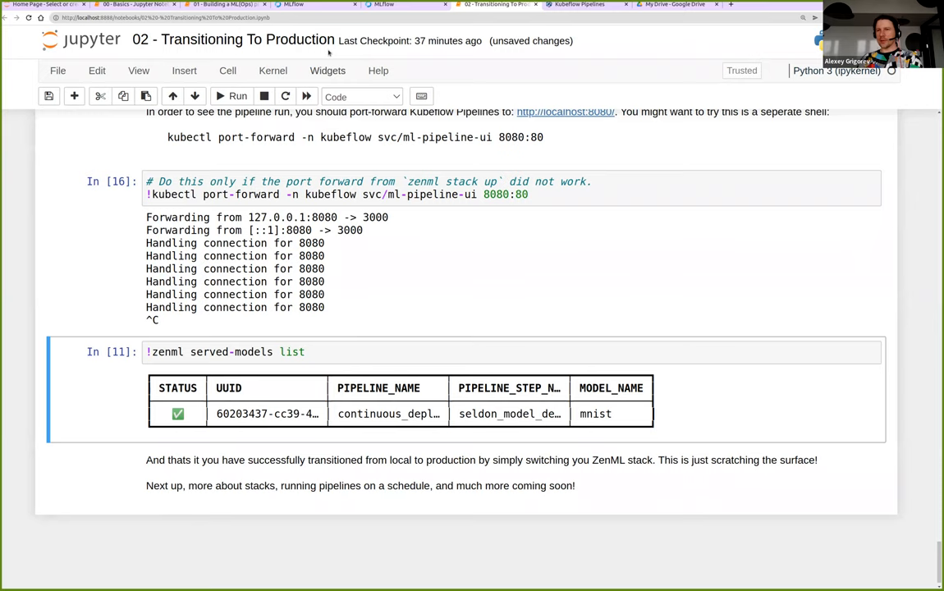
Step: View the empty Kubeflow runs list with its fetch error, then bring up the zenml-io/zenml GitHub repository
left_click(580, 6)
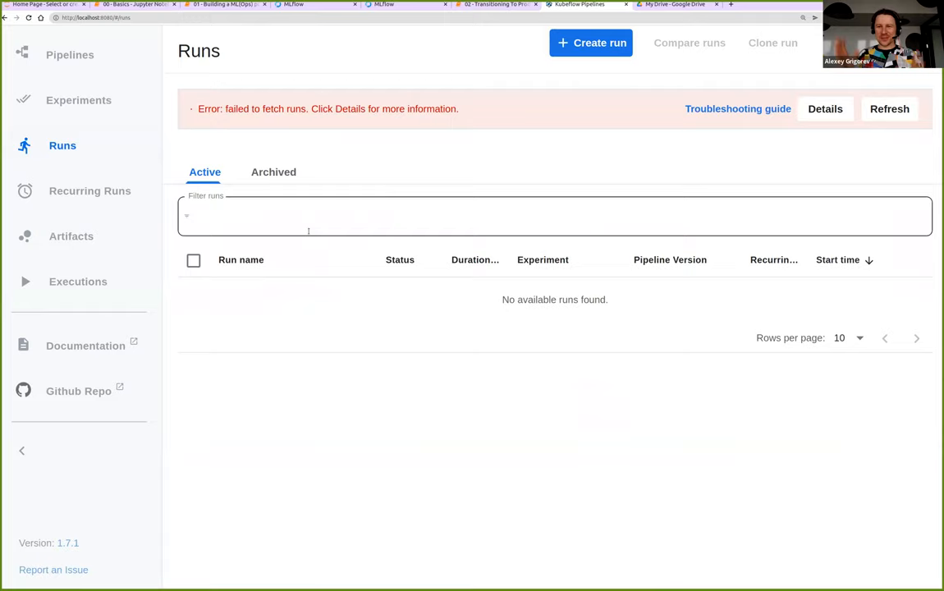
left_click(479, 4)
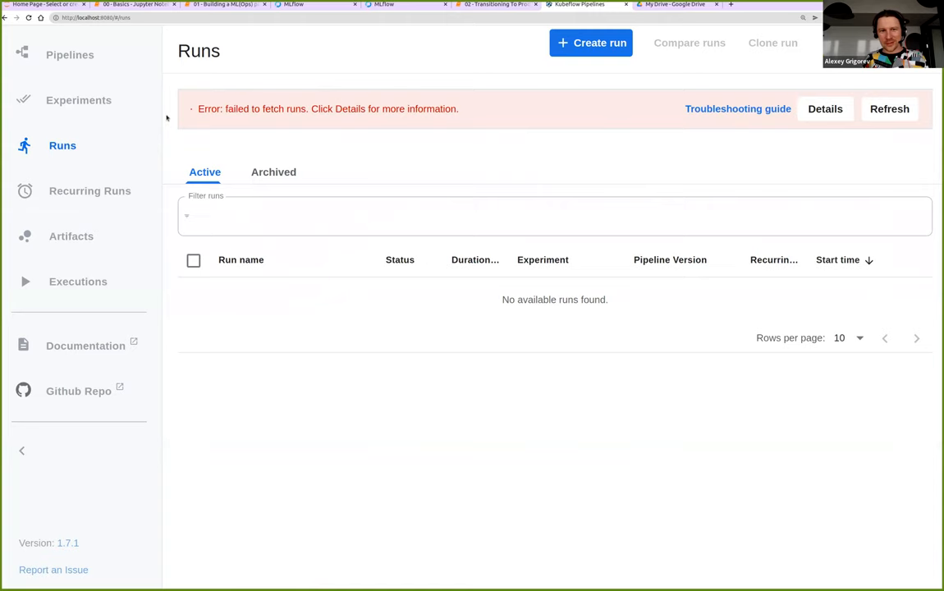
left_click(890, 108)
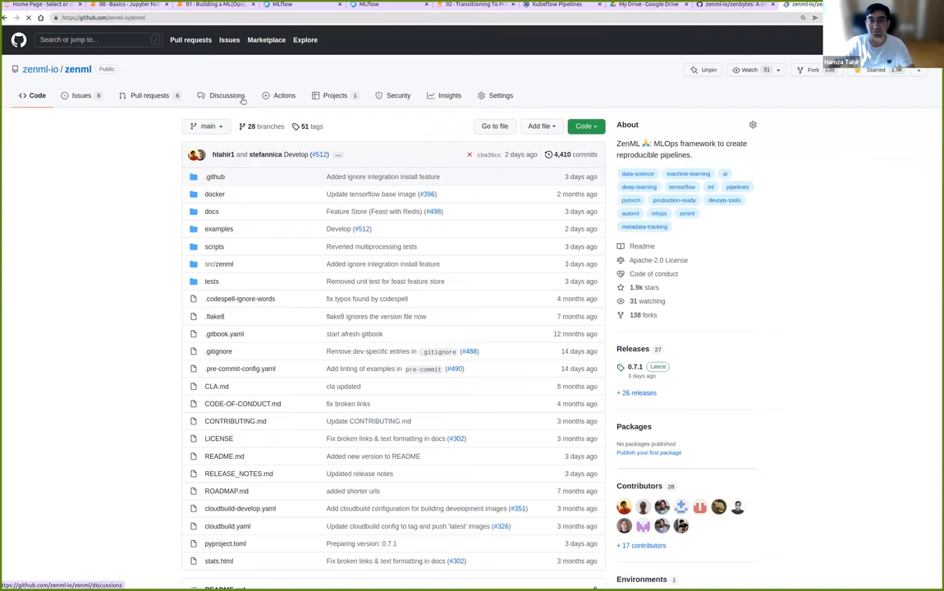
Step: Review the zenml repository's open issues, then read through its CONTRIBUTING.md guide
left_click(79, 95)
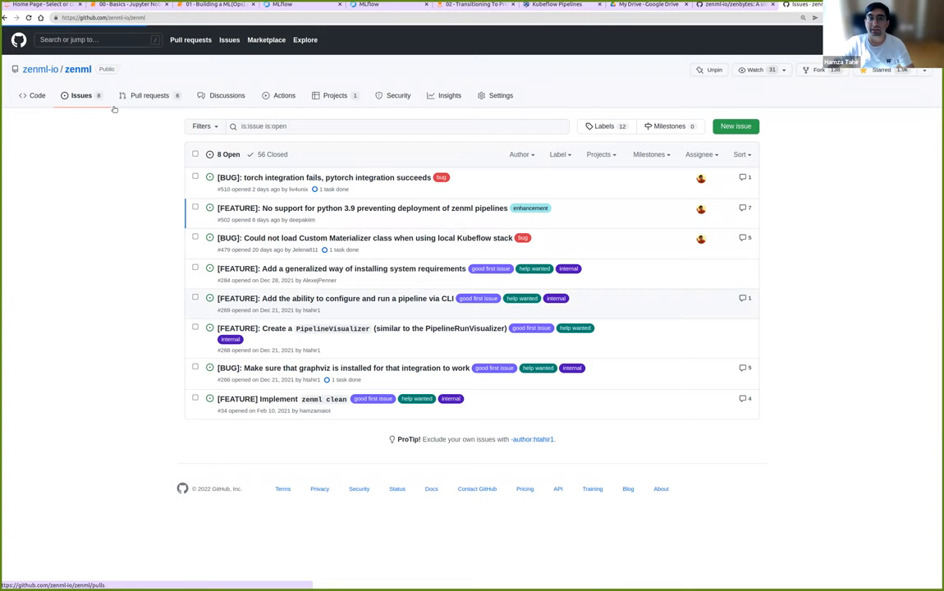
left_click(35, 95)
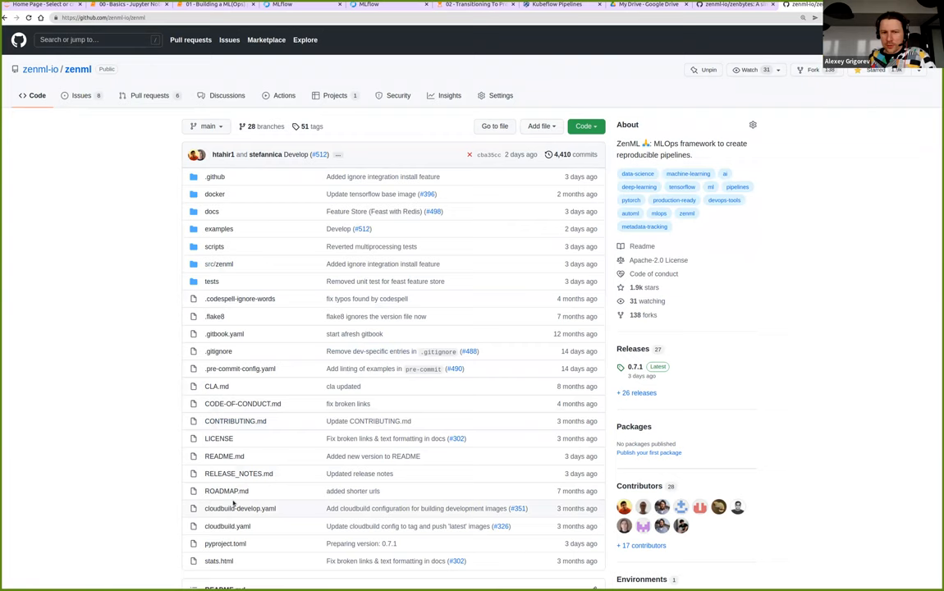
left_click(235, 420)
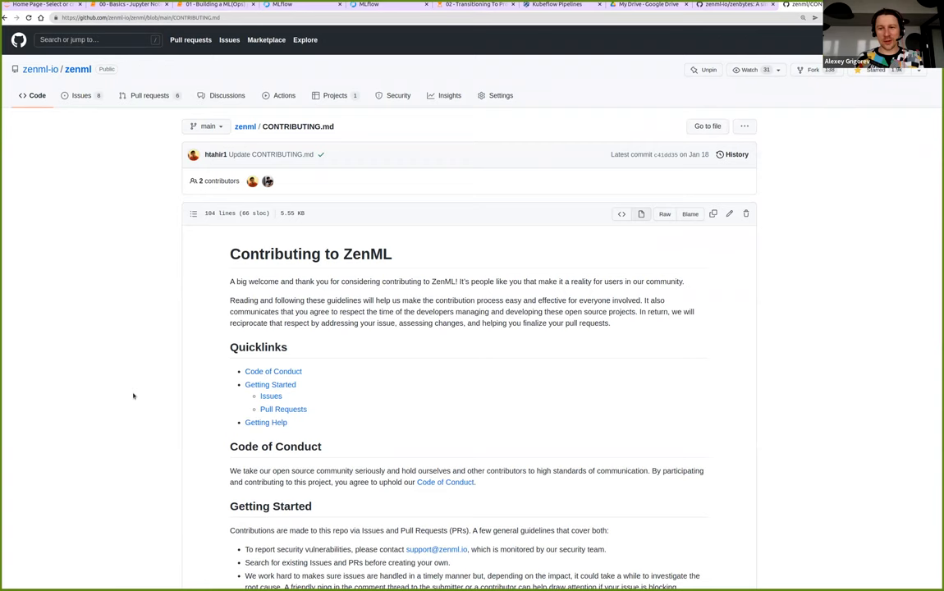
scroll("down", 3)
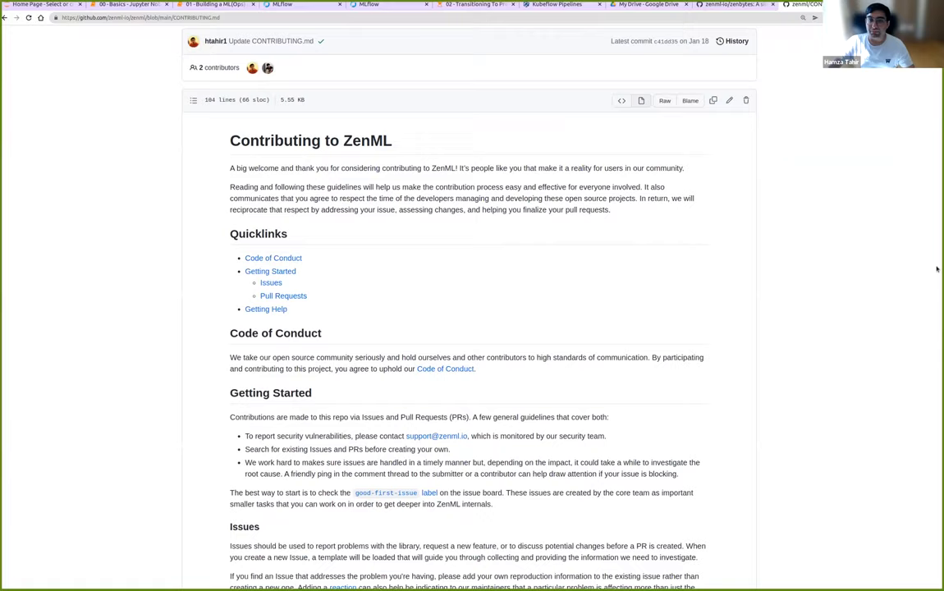
scroll("down", 3)
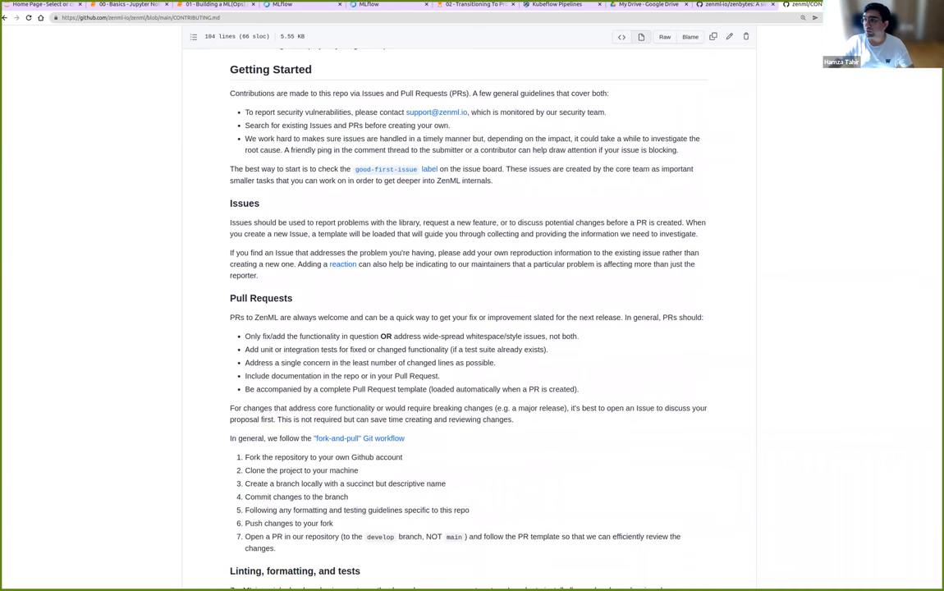
scroll("up", 3)
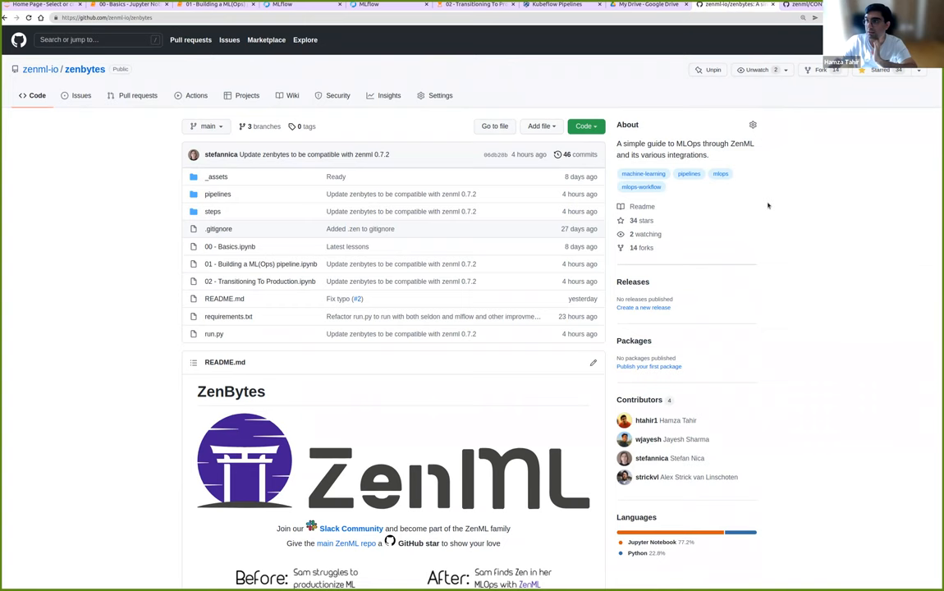
Step: Browse zenfiles to the customer-satisfaction project and read its README down to the Demo App section
scroll("down", 3)
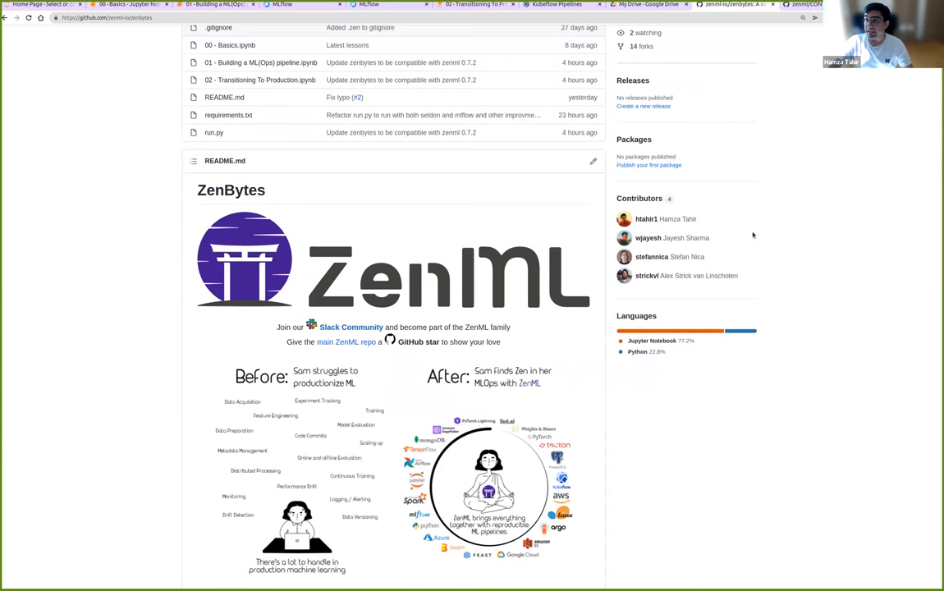
scroll("down", 3)
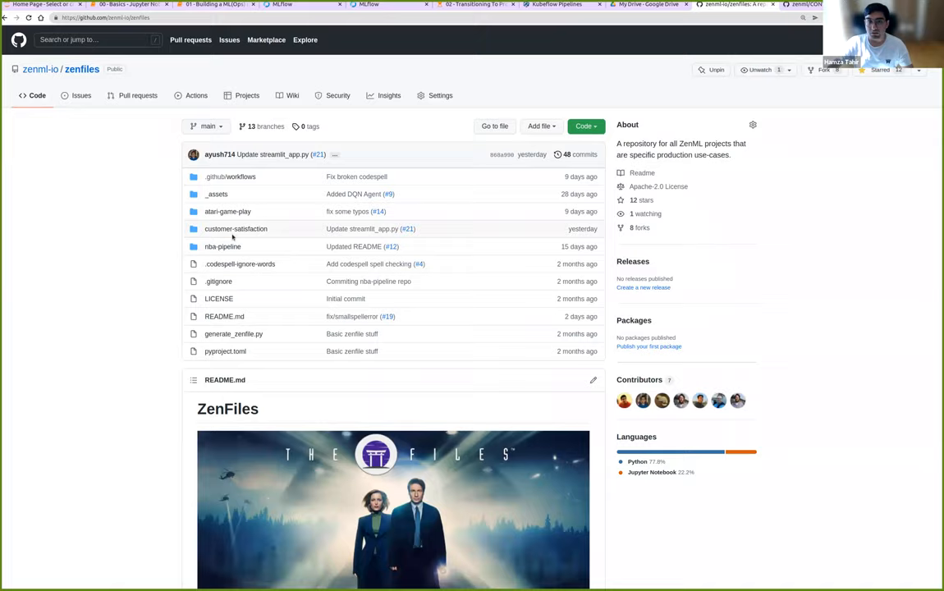
left_click(236, 229)
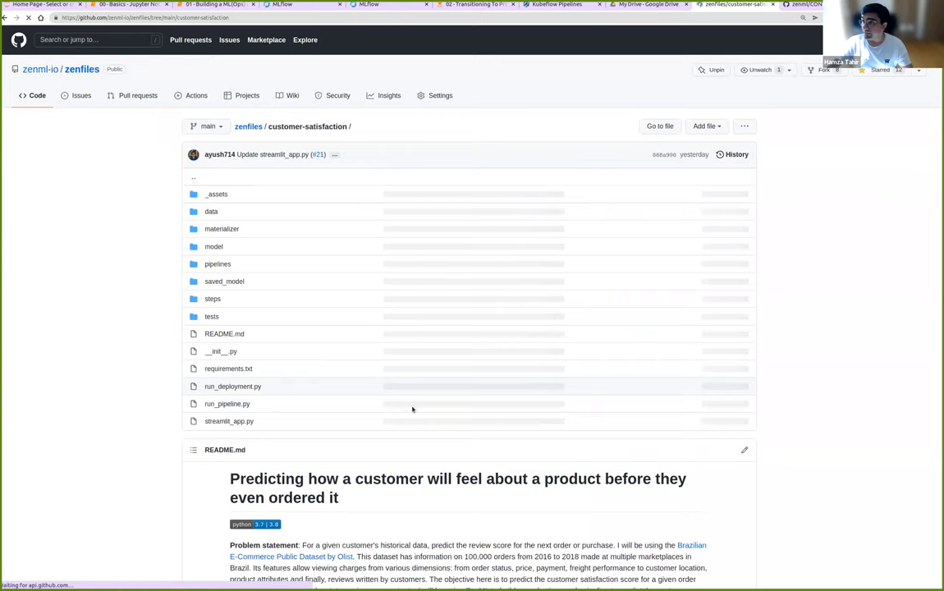
scroll("down", 3)
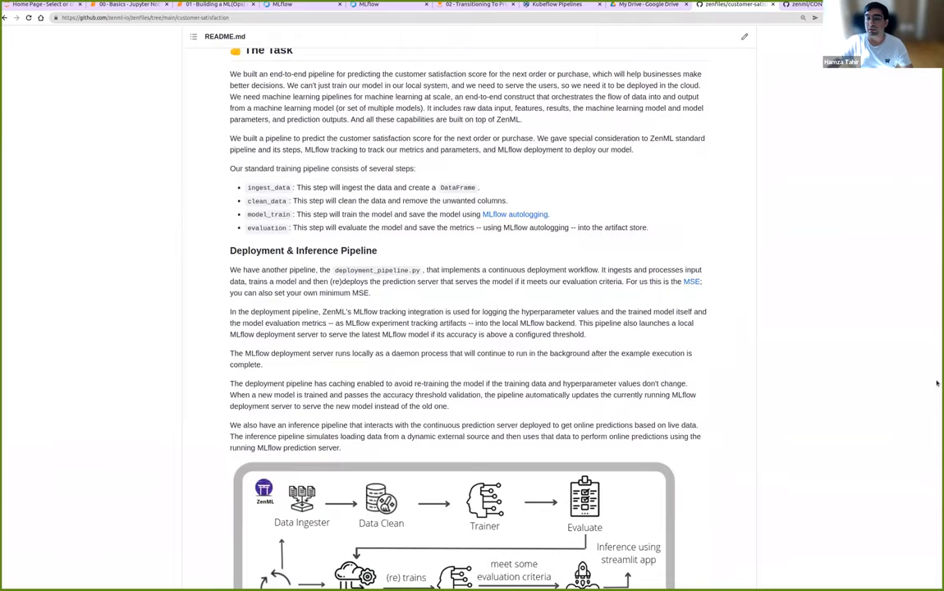
scroll("down", 3)
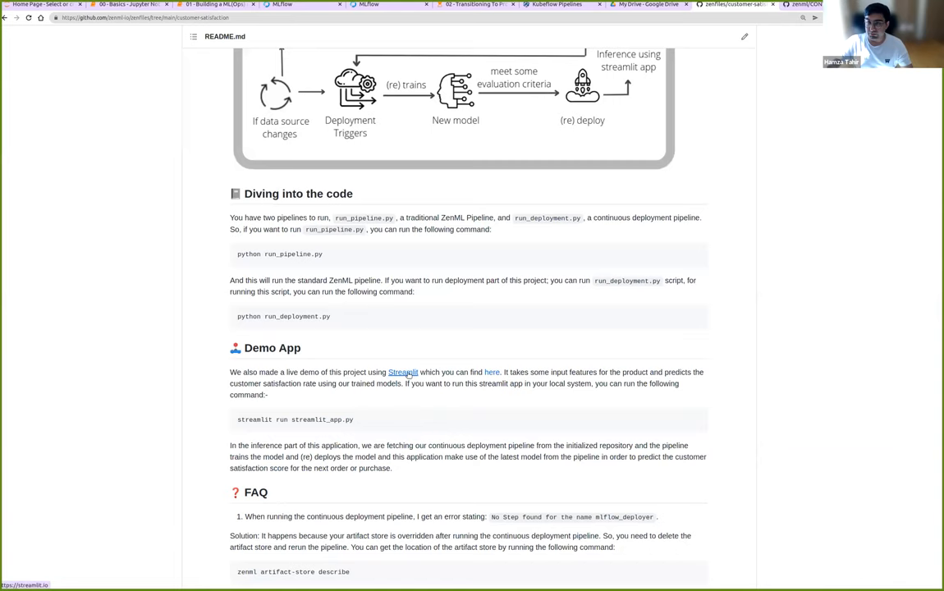
Step: Launch the linked customer-satisfaction Streamlit app and view its numeric prediction input fields
left_click(493, 371)
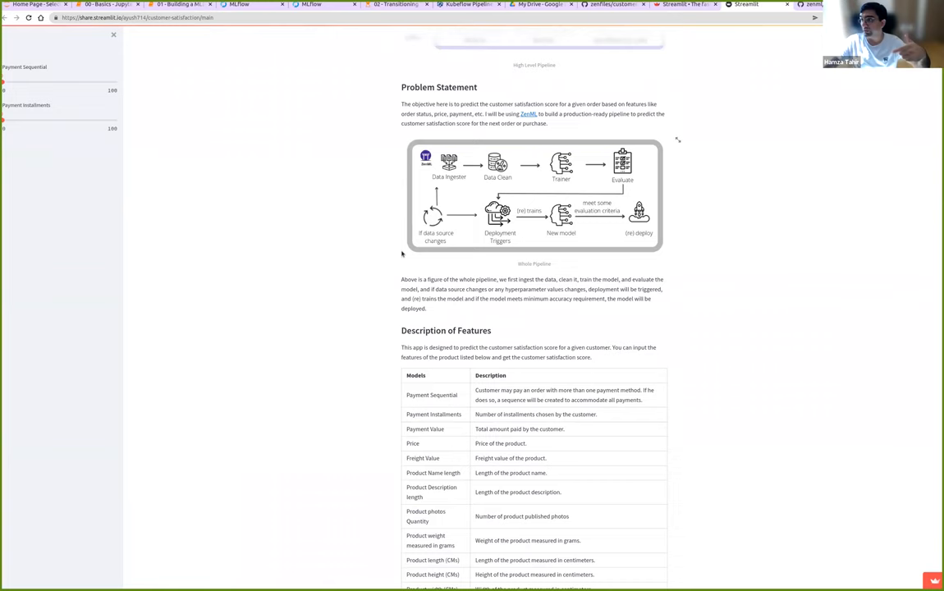
scroll("down", 3)
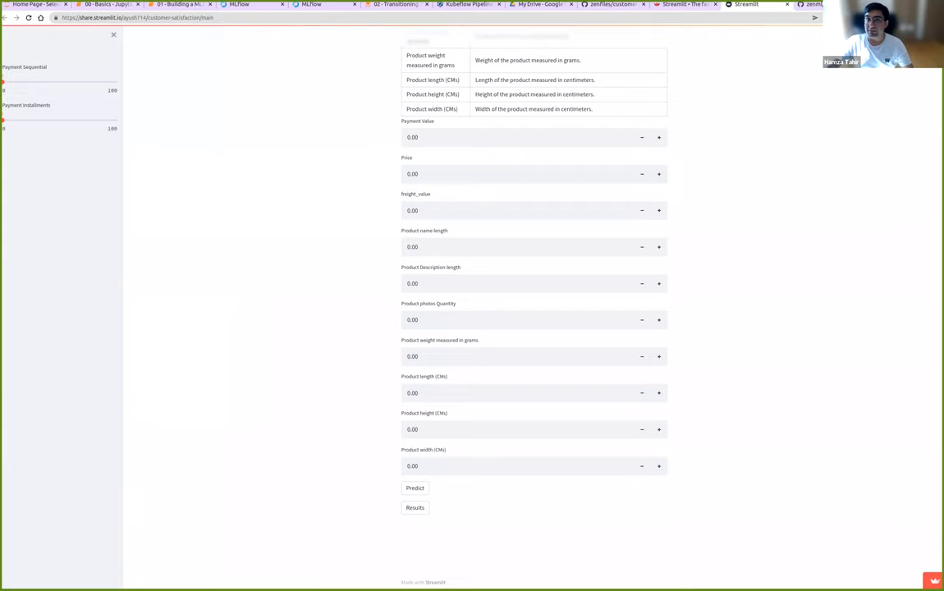